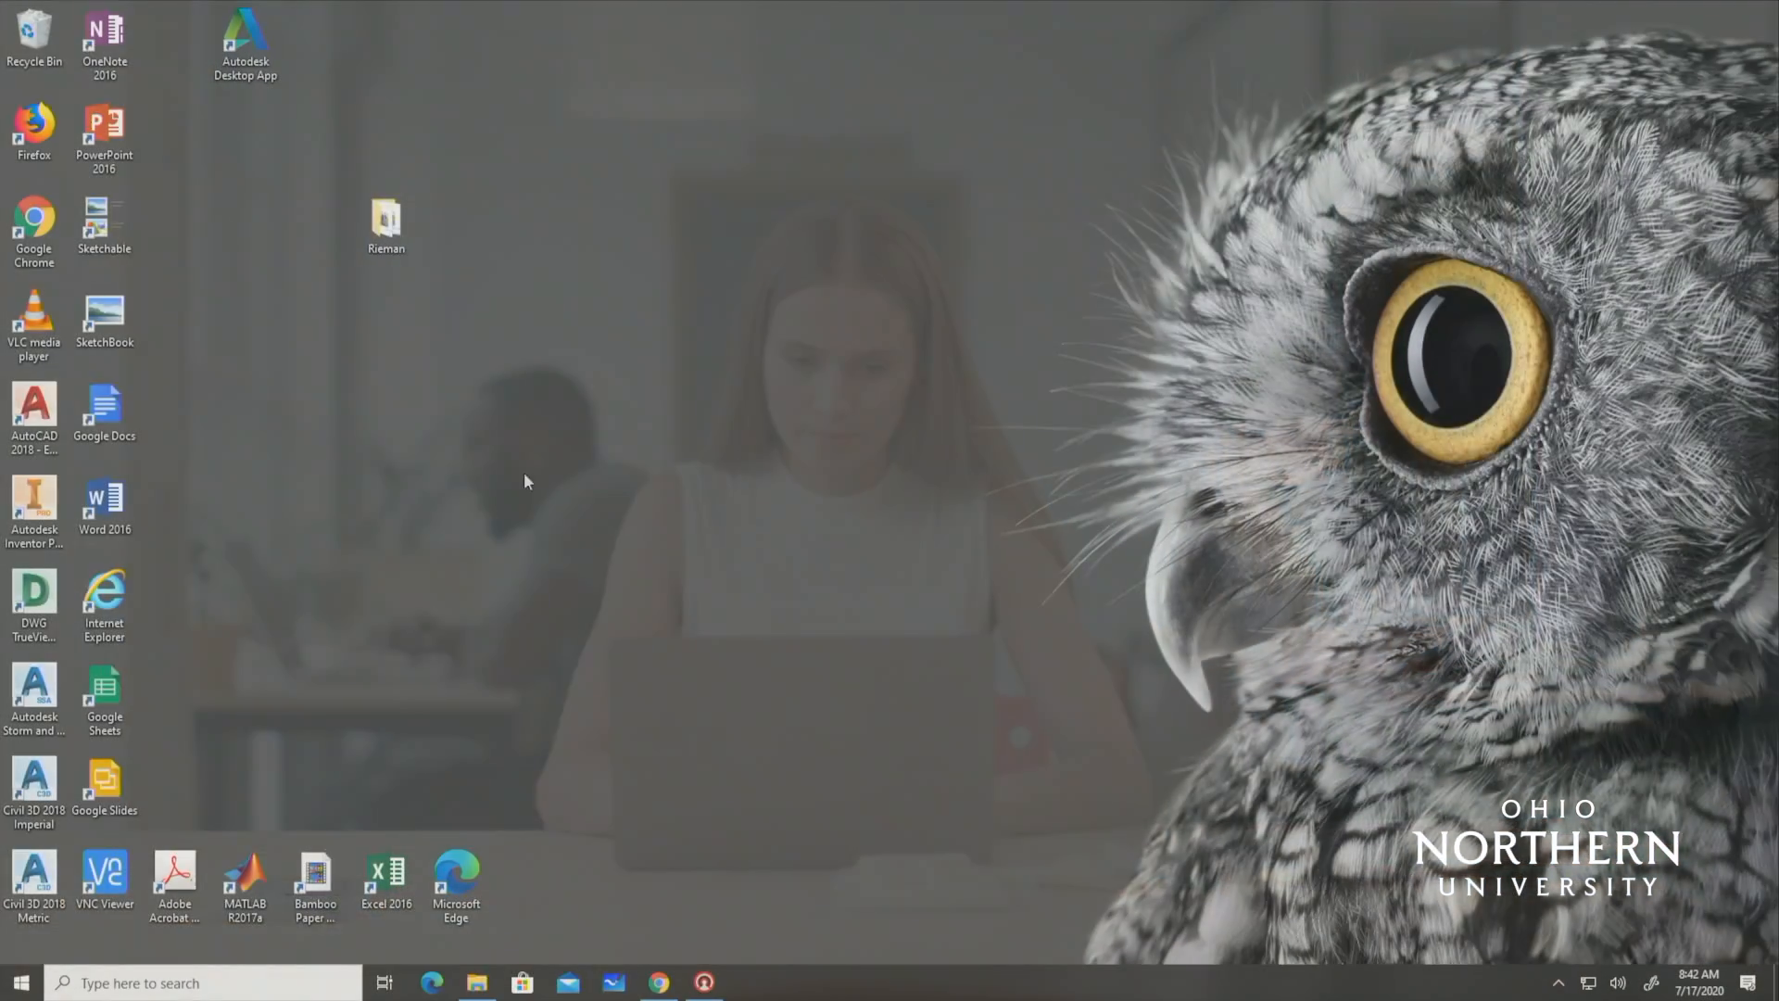
- Search for This PC, open it, and launch Map network drive from the Computer tab
left_click(203, 982)
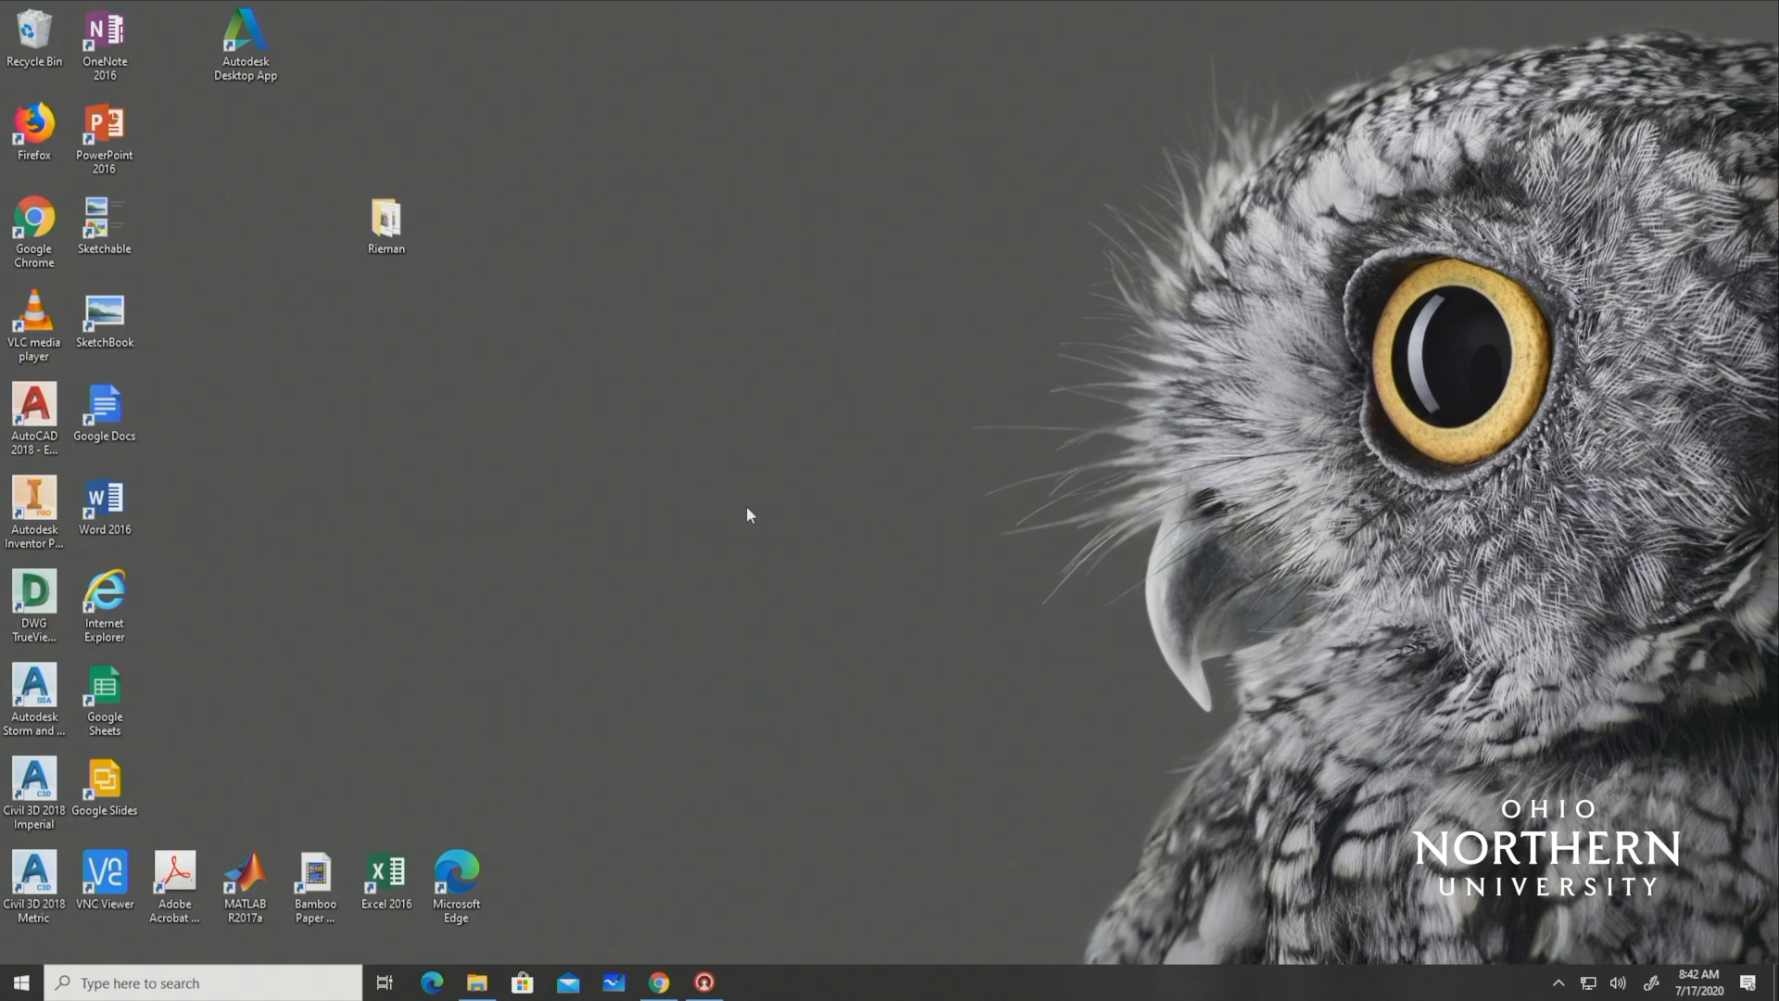
left_click(476, 982)
type("This")
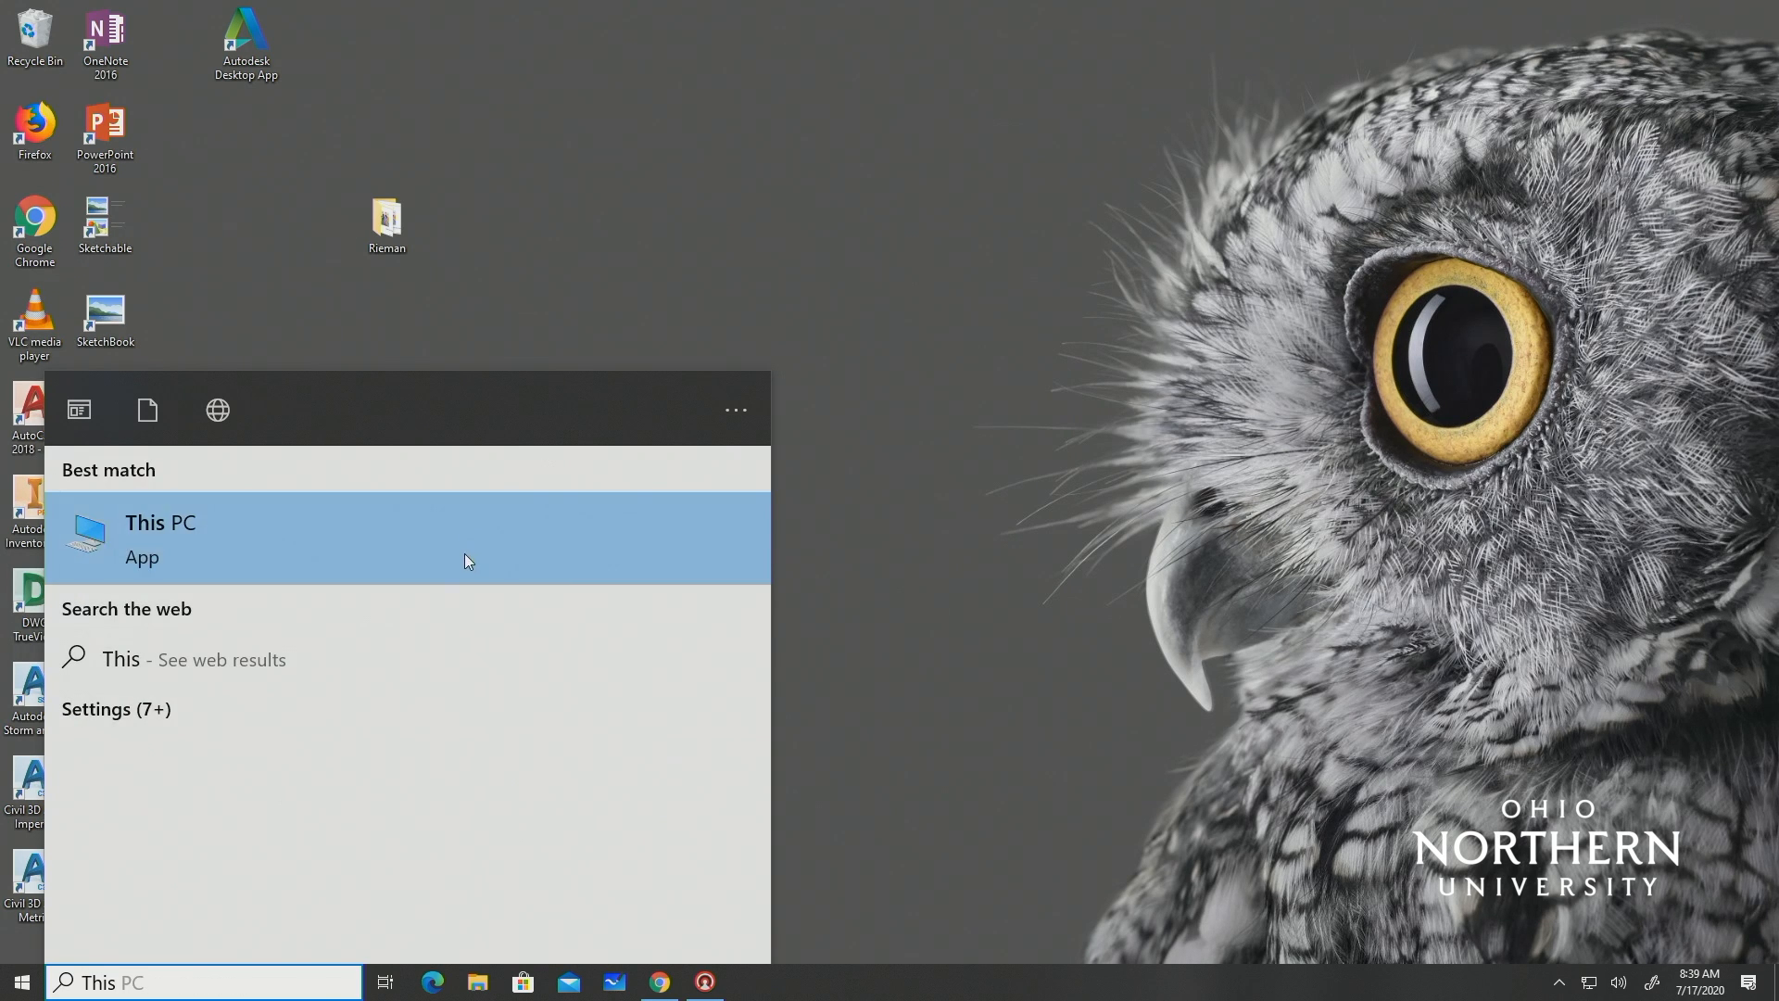
left_click(162, 536)
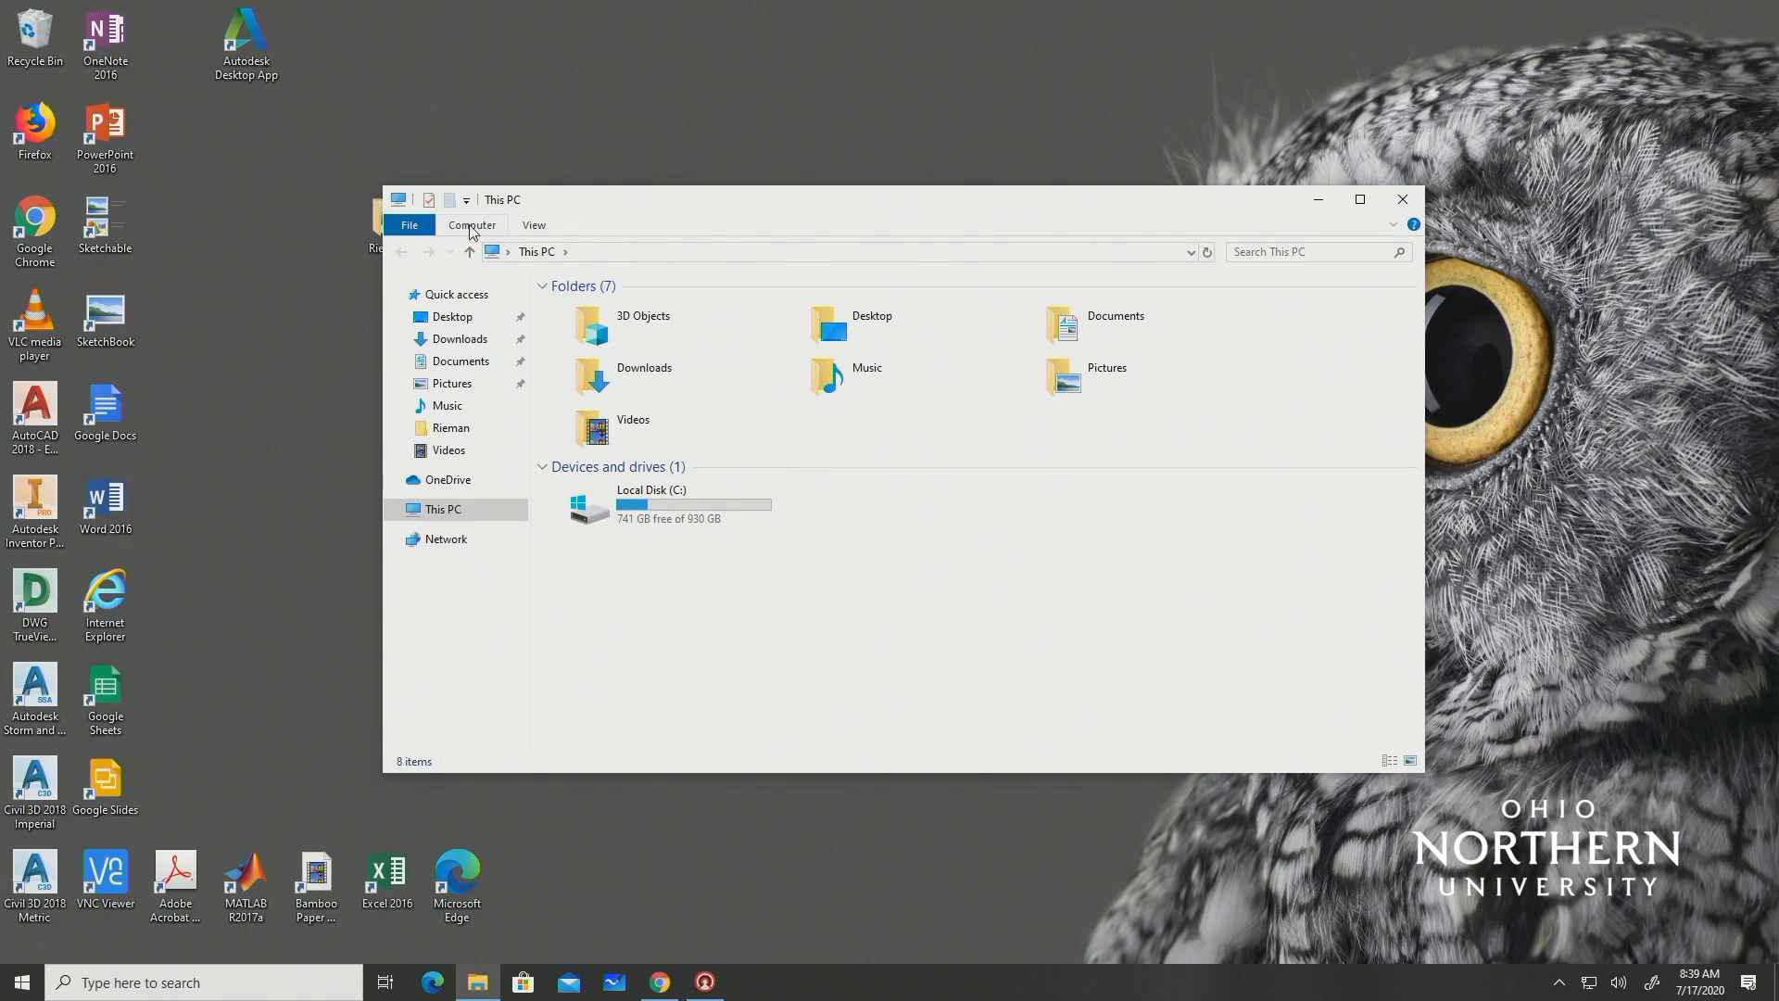
left_click(471, 224)
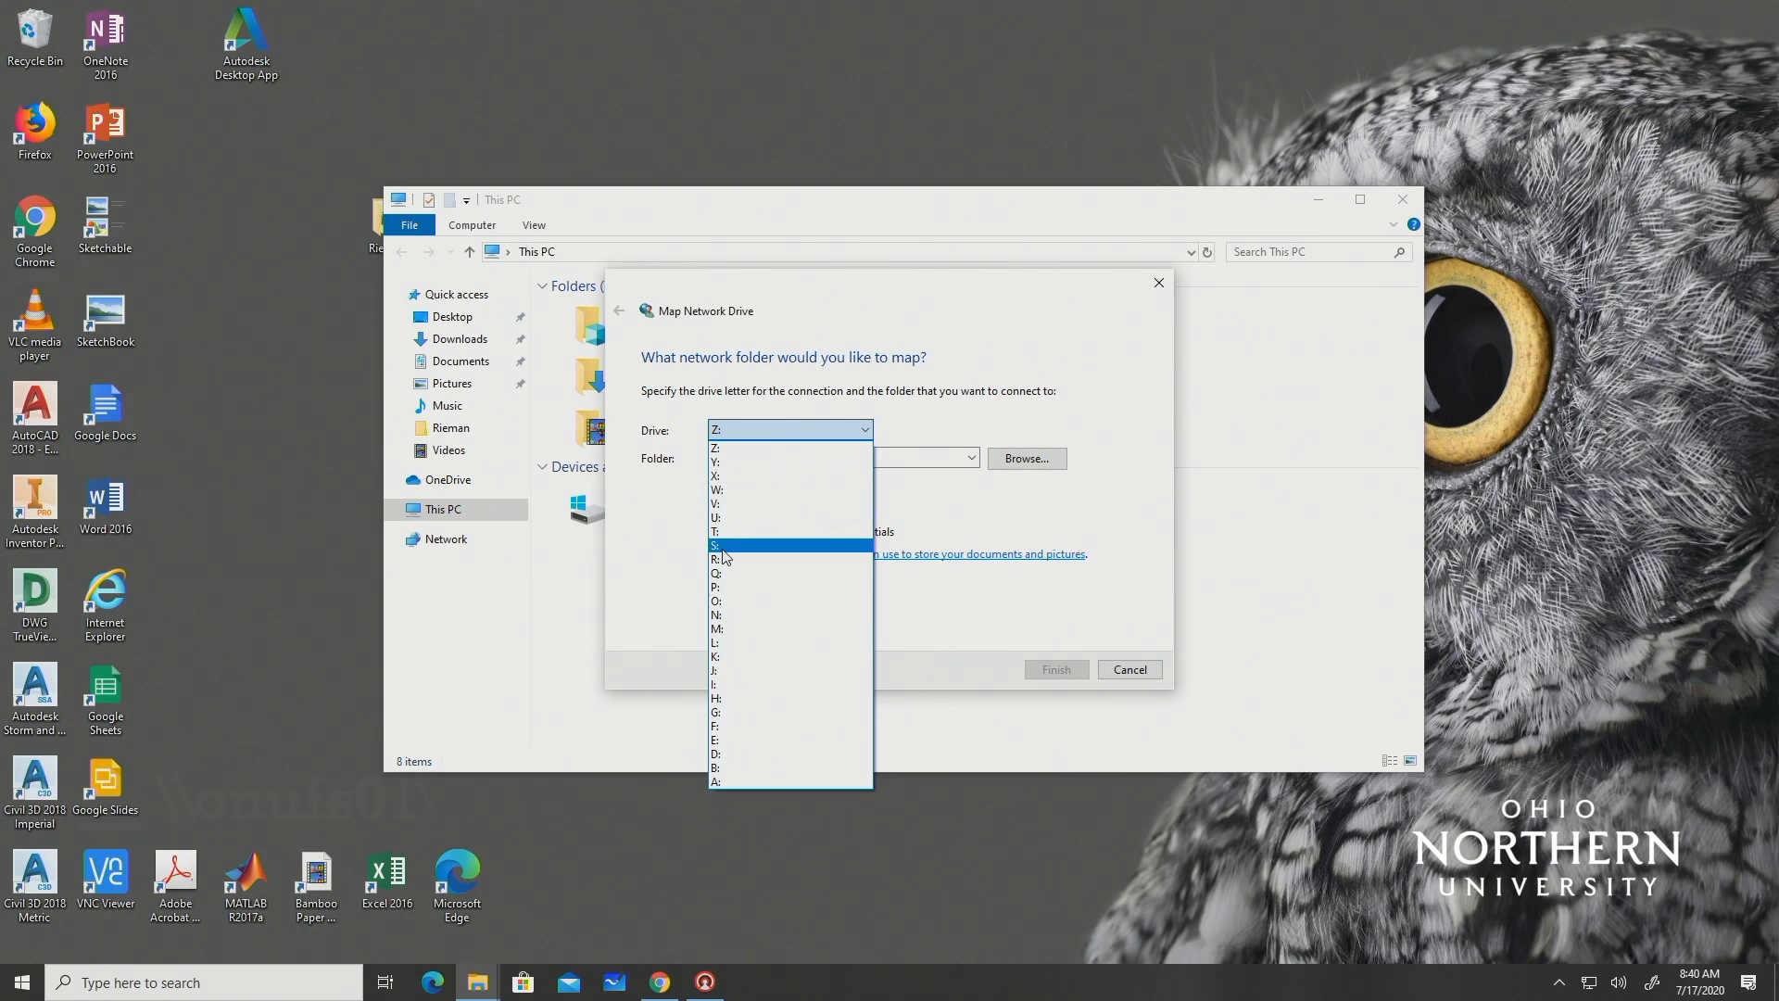
- Map drive H: to \\onufs01\home\ using different credentials and finish the wizard
left_click(716, 698)
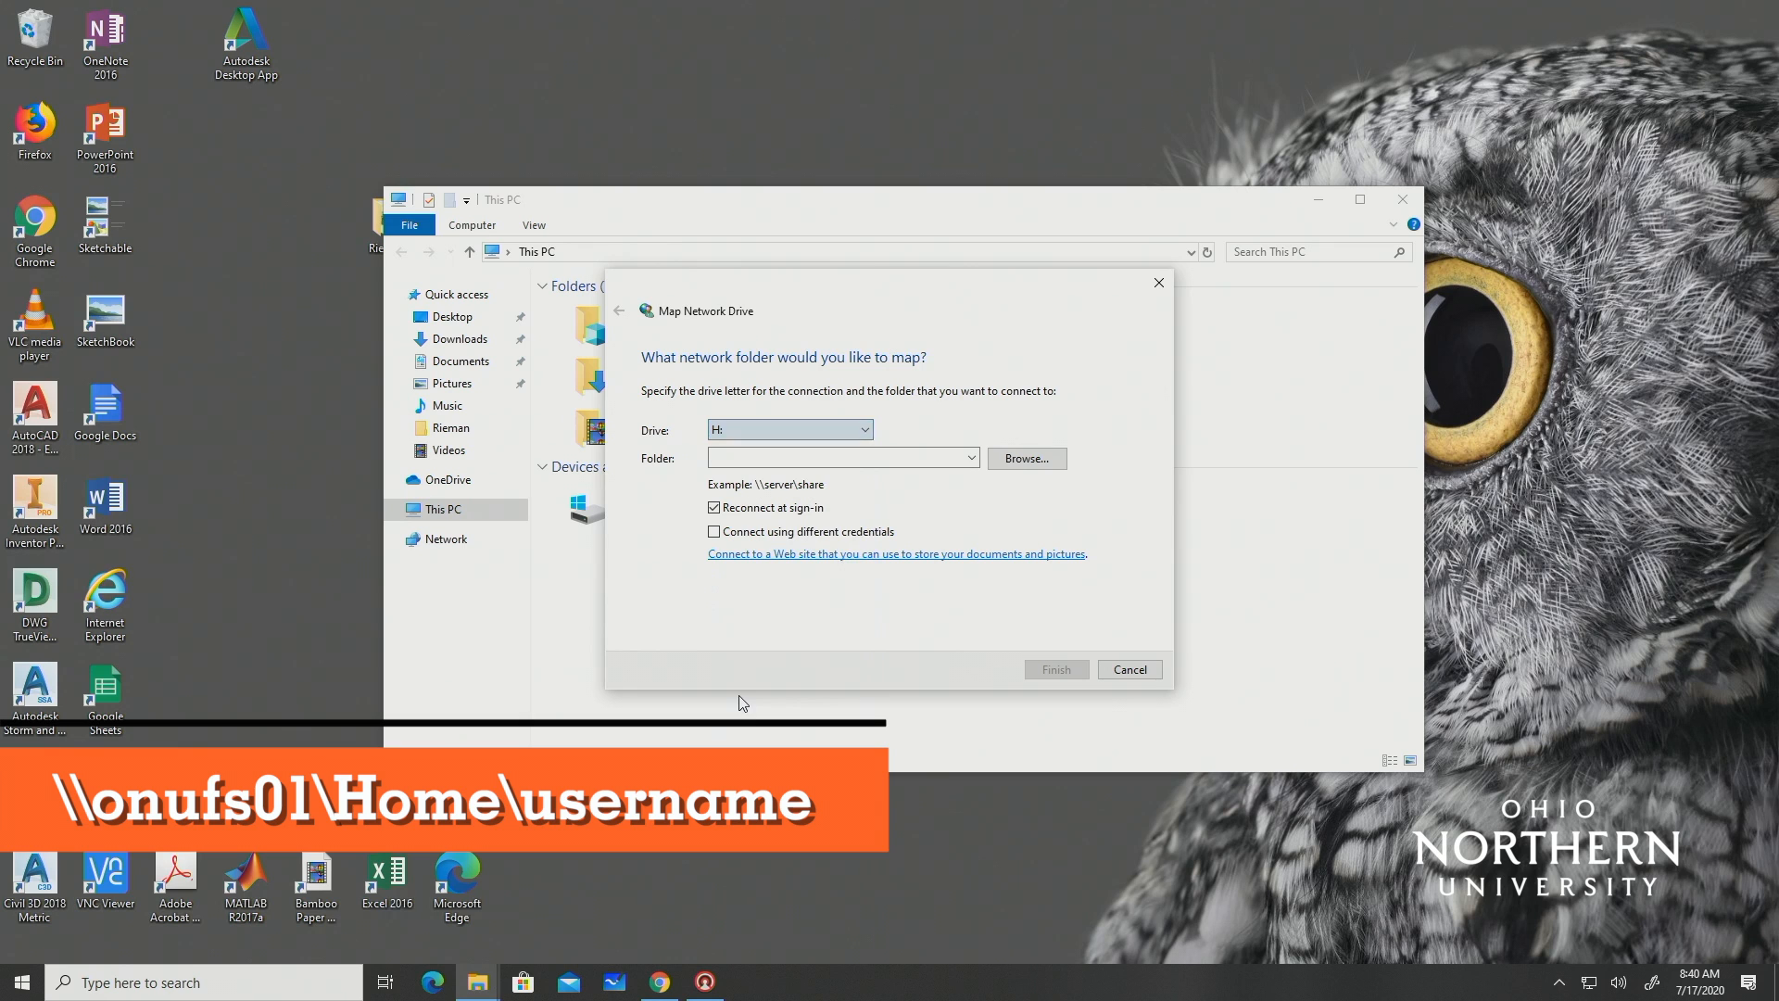
left_click(840, 458)
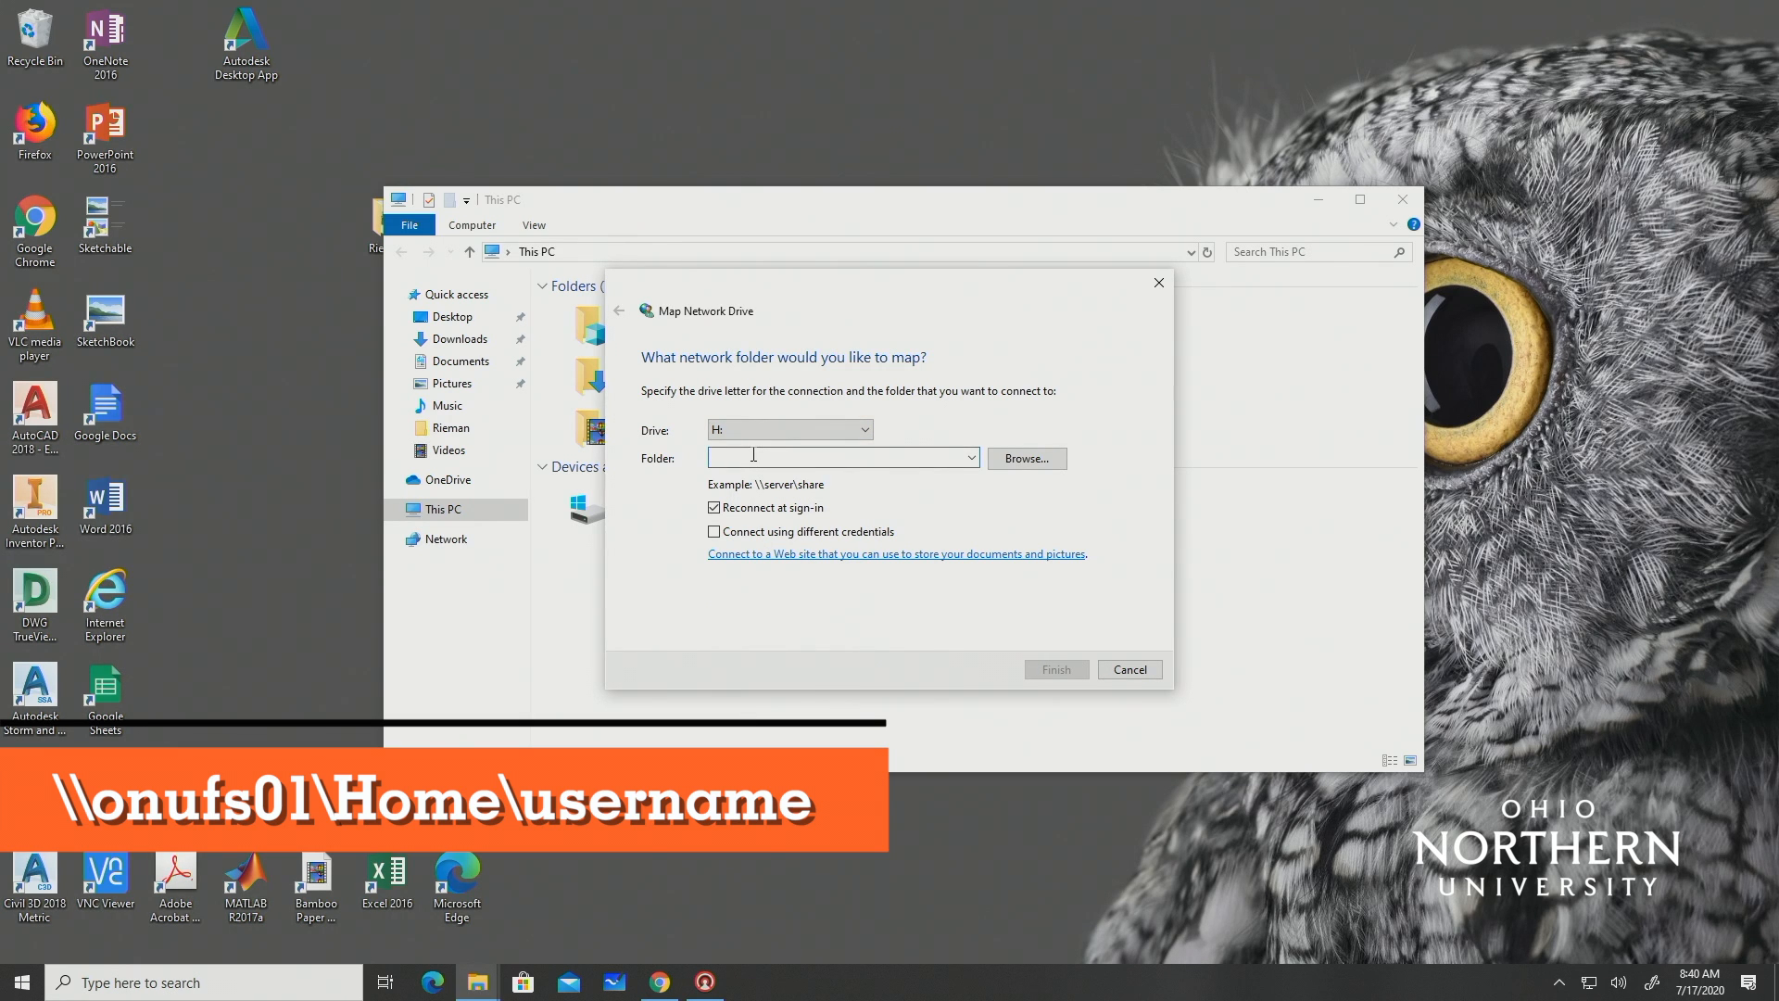
type("\\\\onufs01\\home\\")
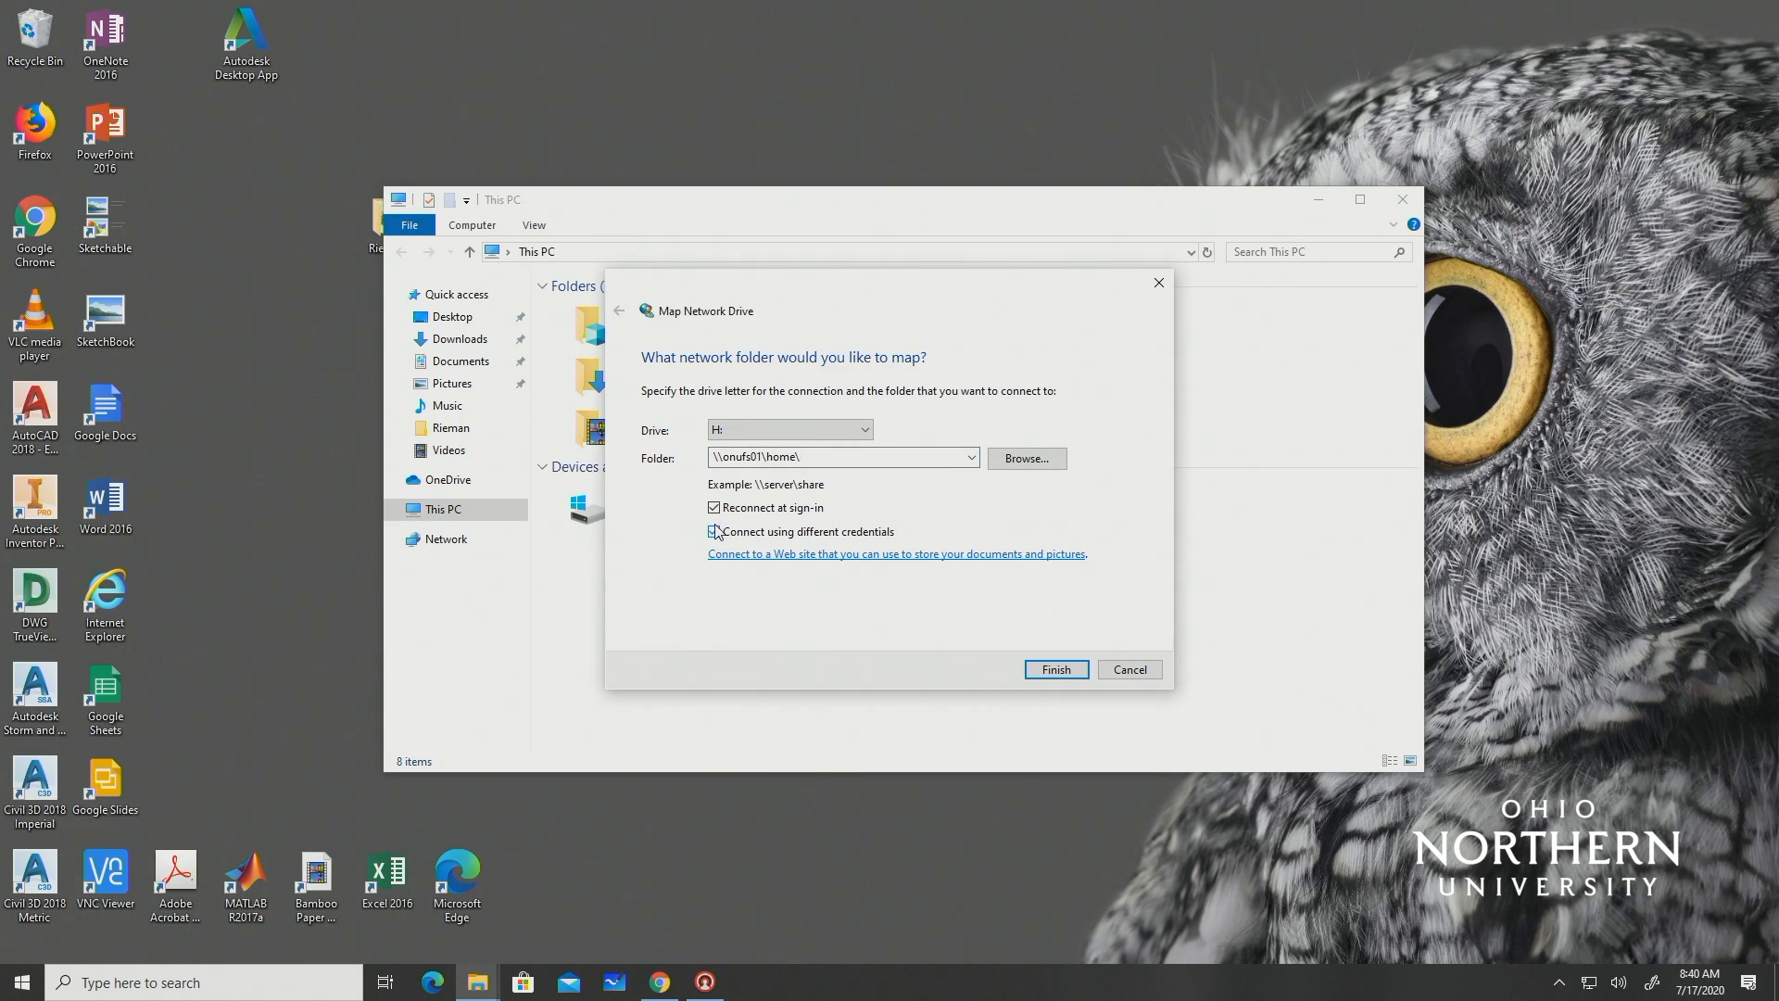
left_click(713, 531)
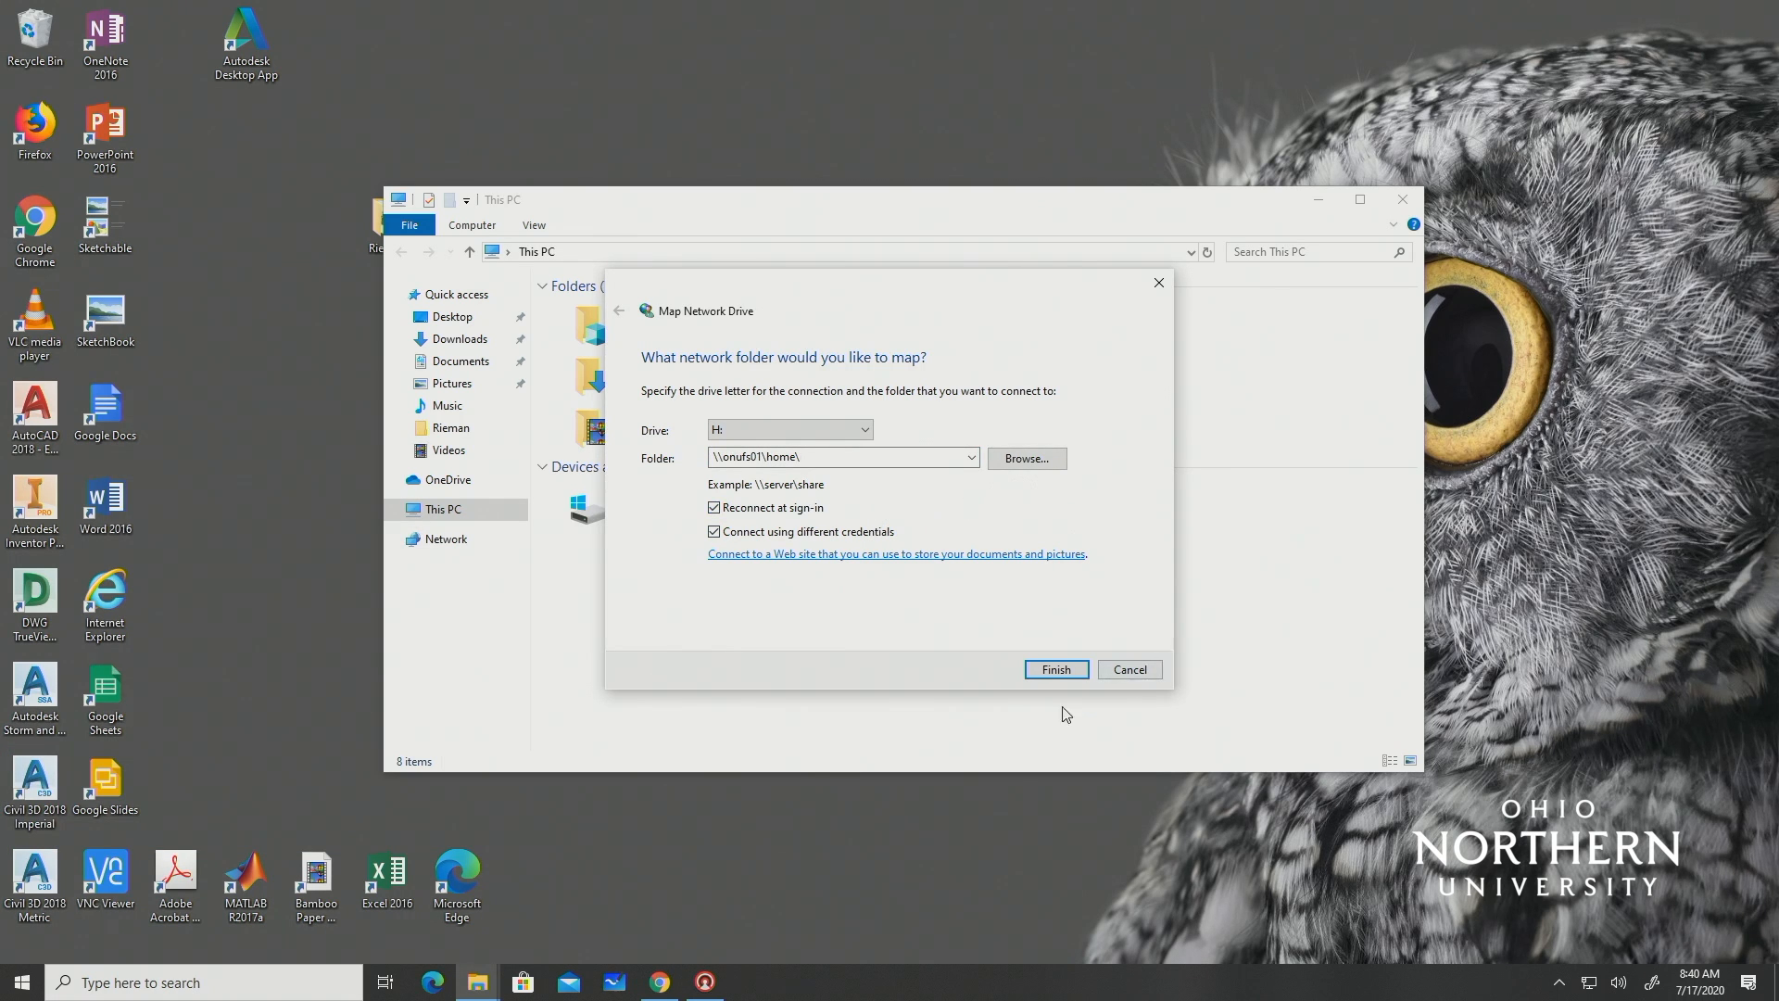
left_click(1053, 668)
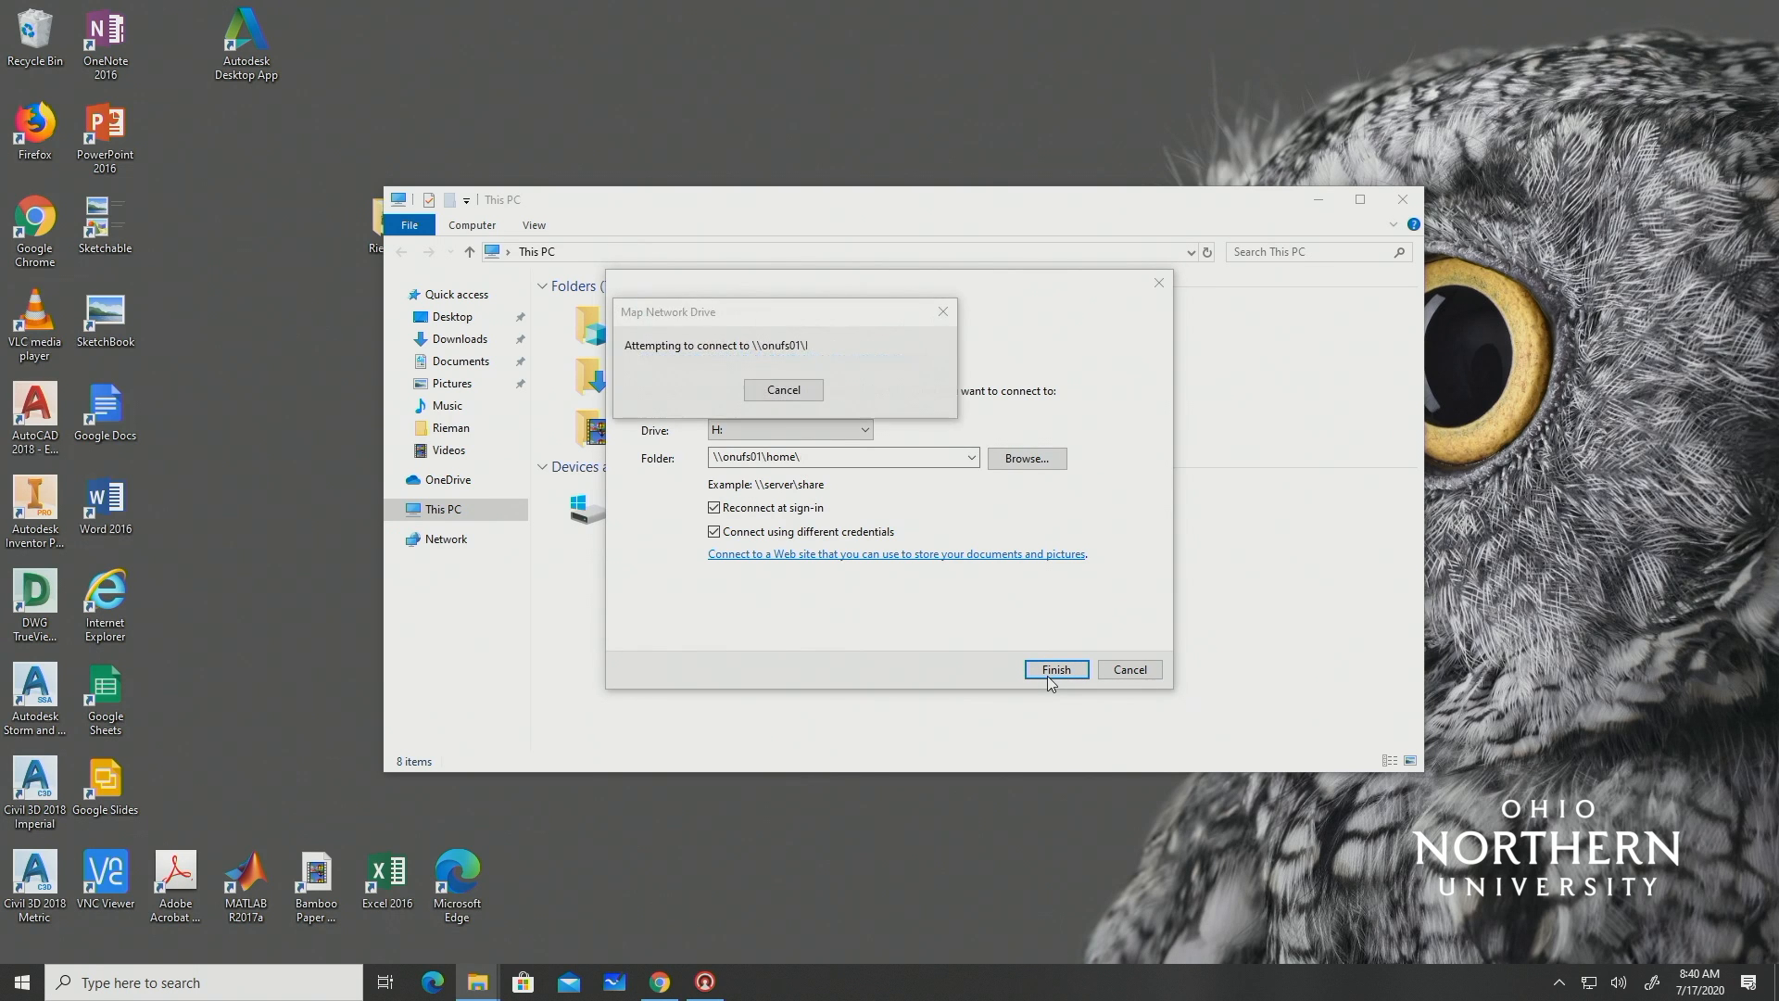
left_click(1054, 668)
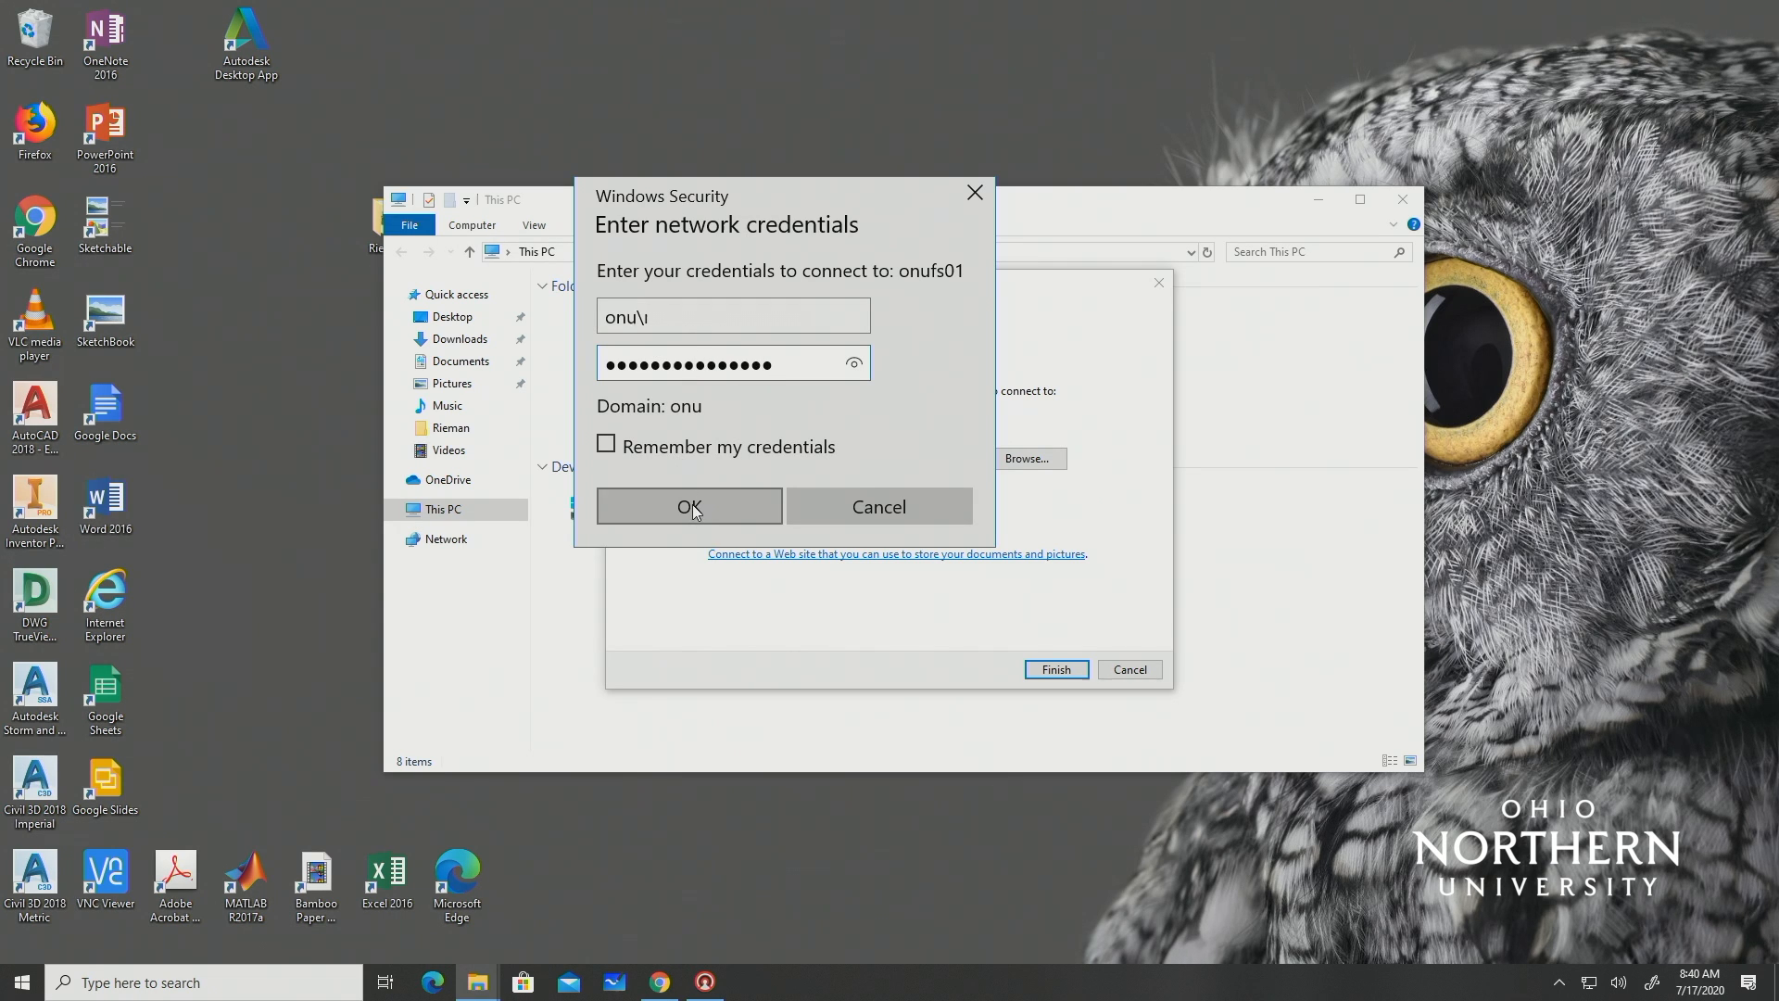
- Submit the onufs01 user name and password, then reopen This PC to map another drive
left_click(606, 444)
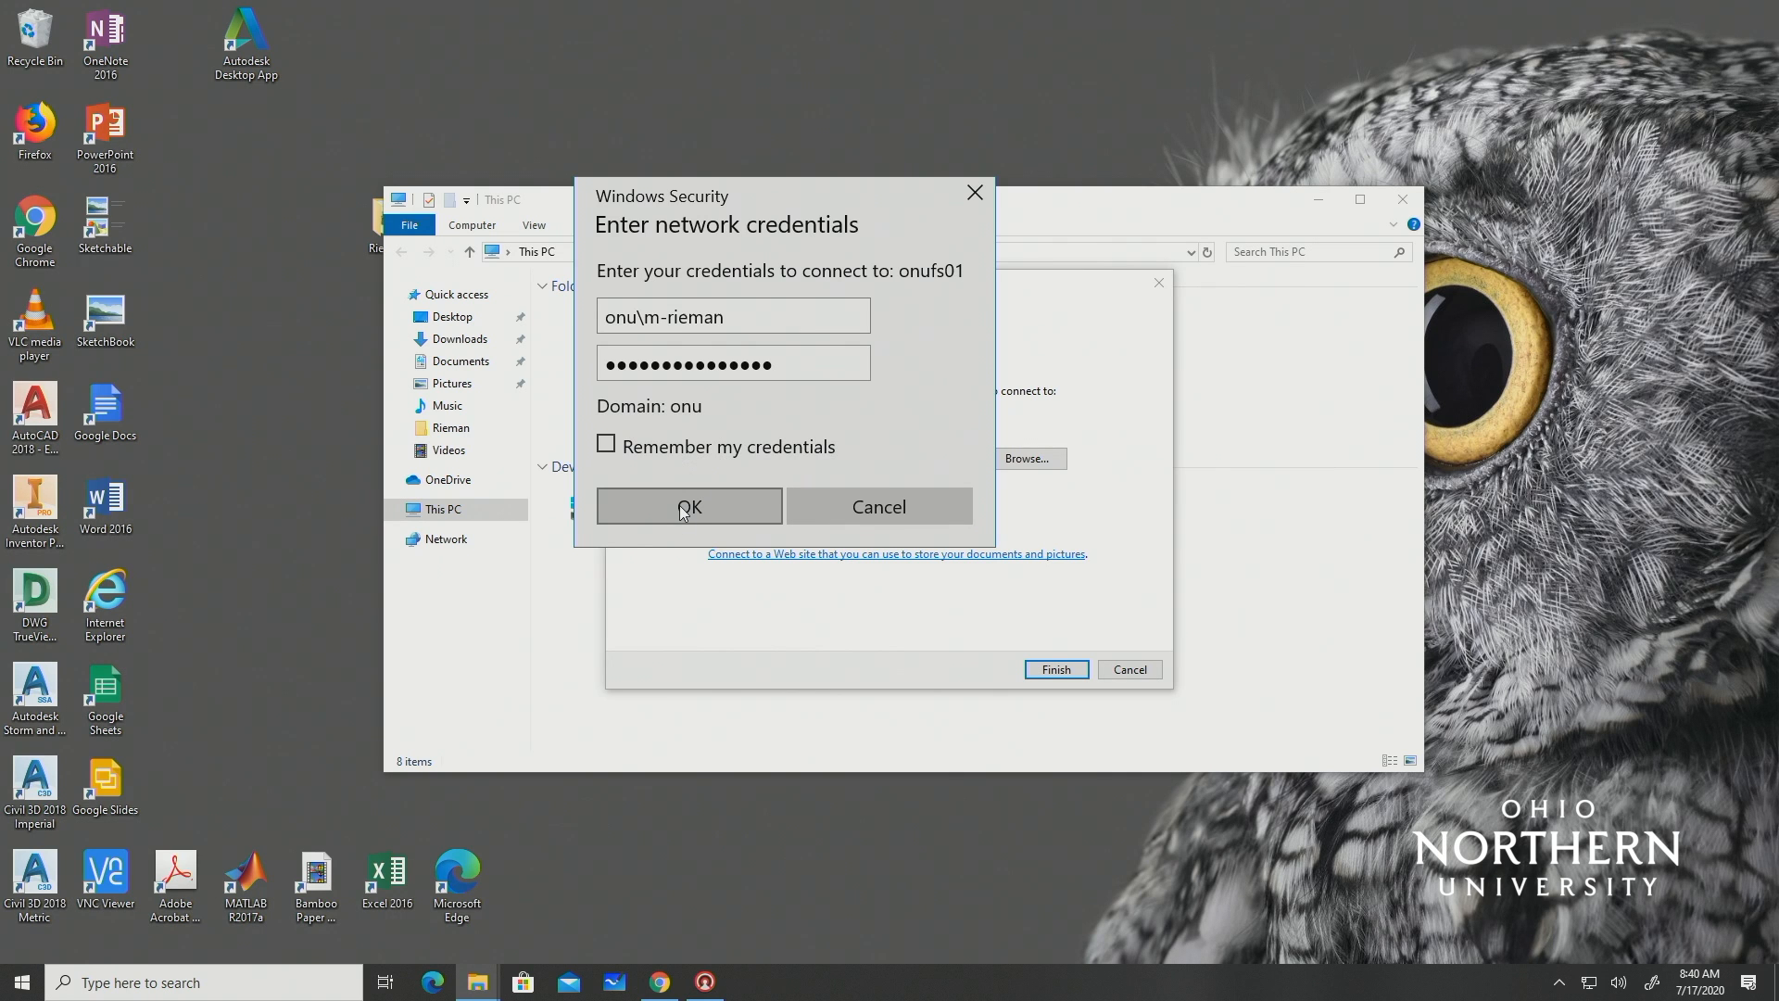
left_click(687, 506)
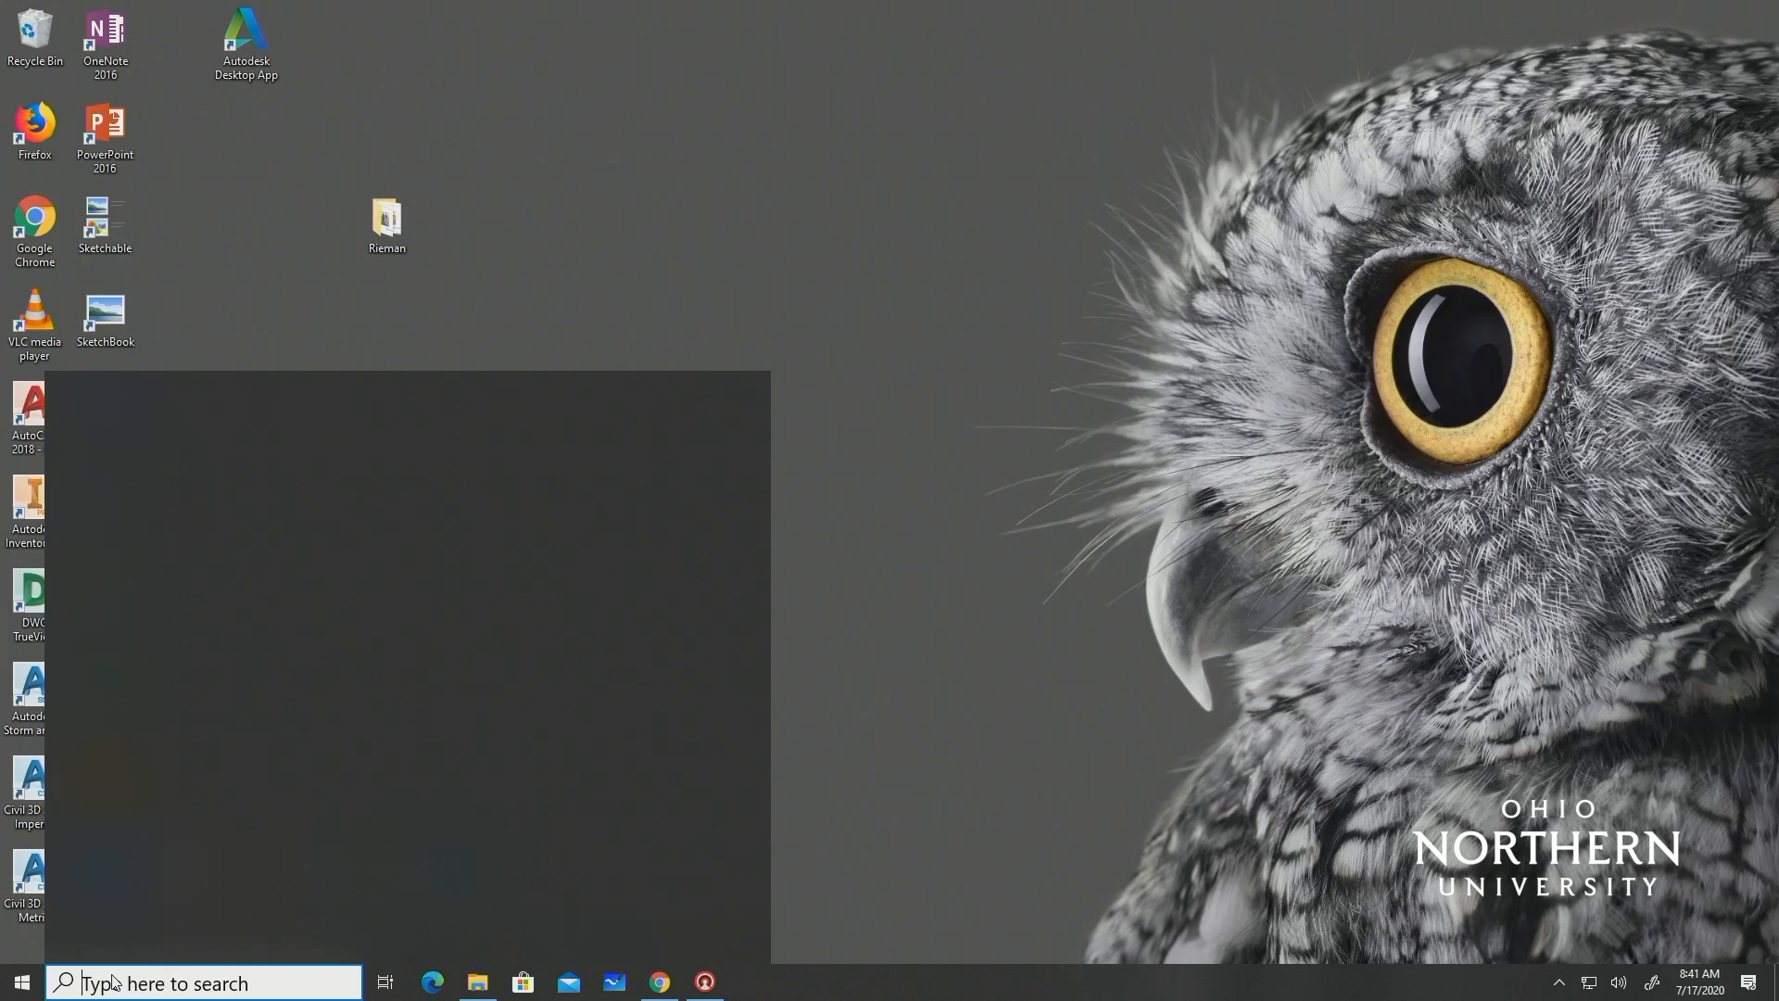
type("this")
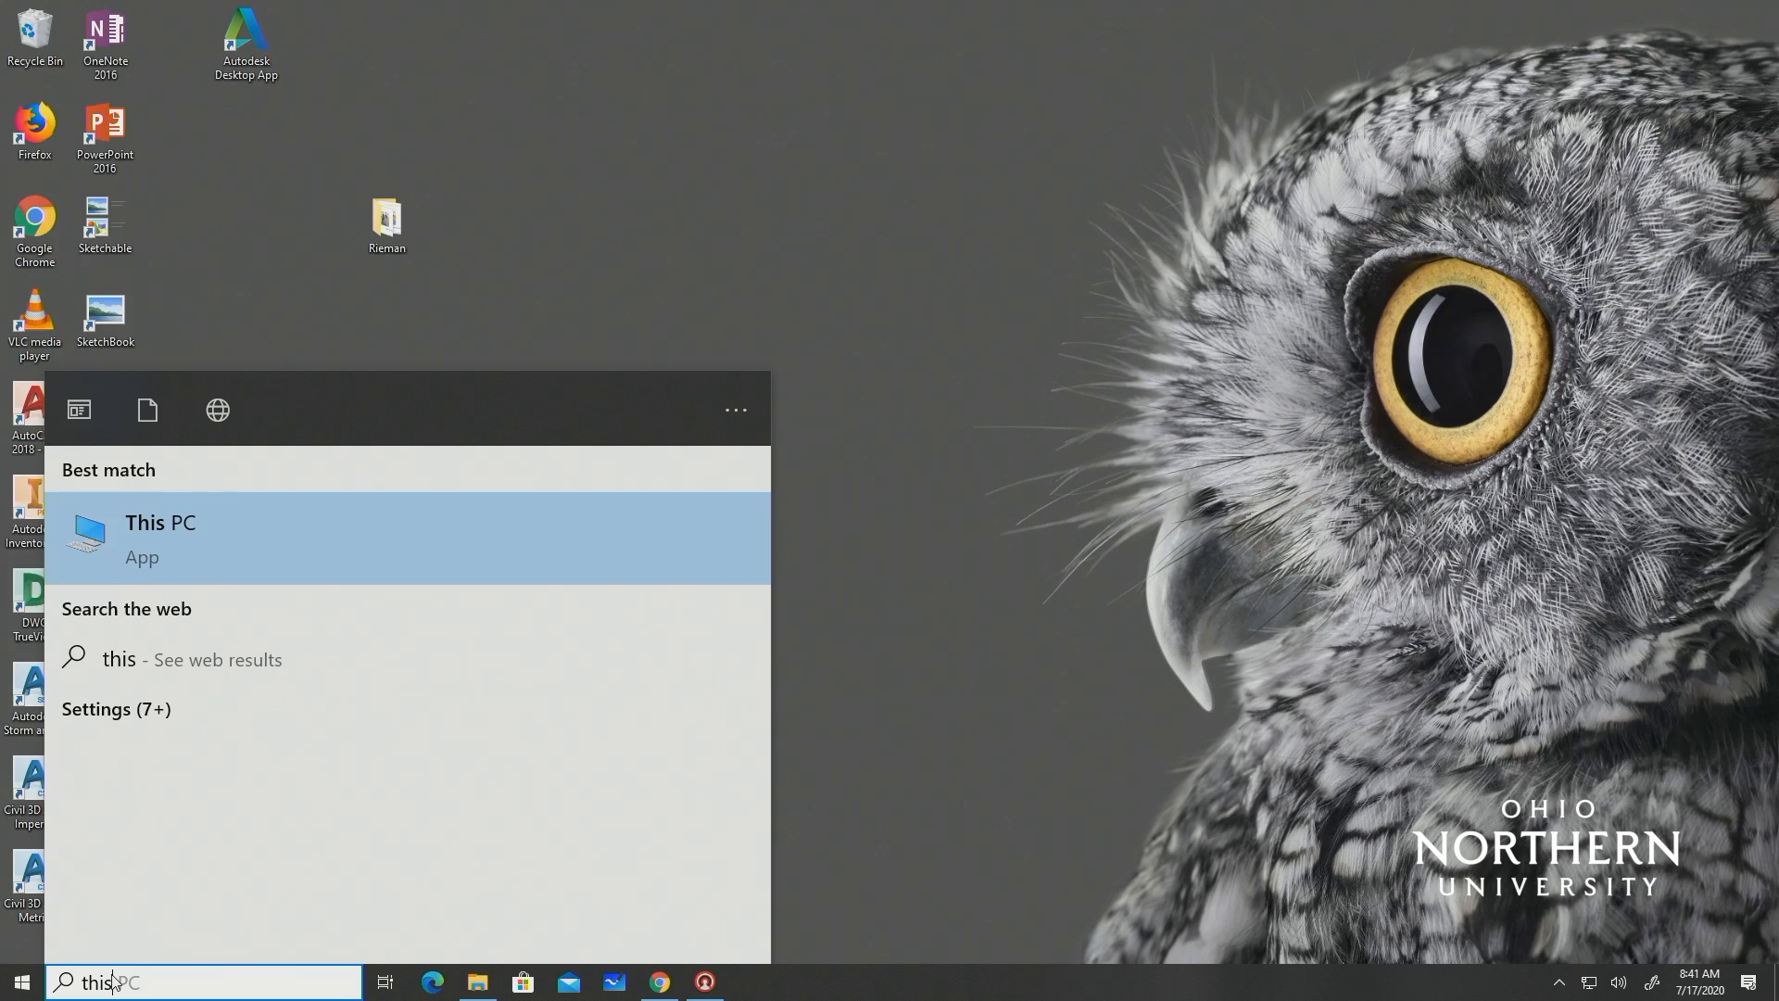
left_click(160, 537)
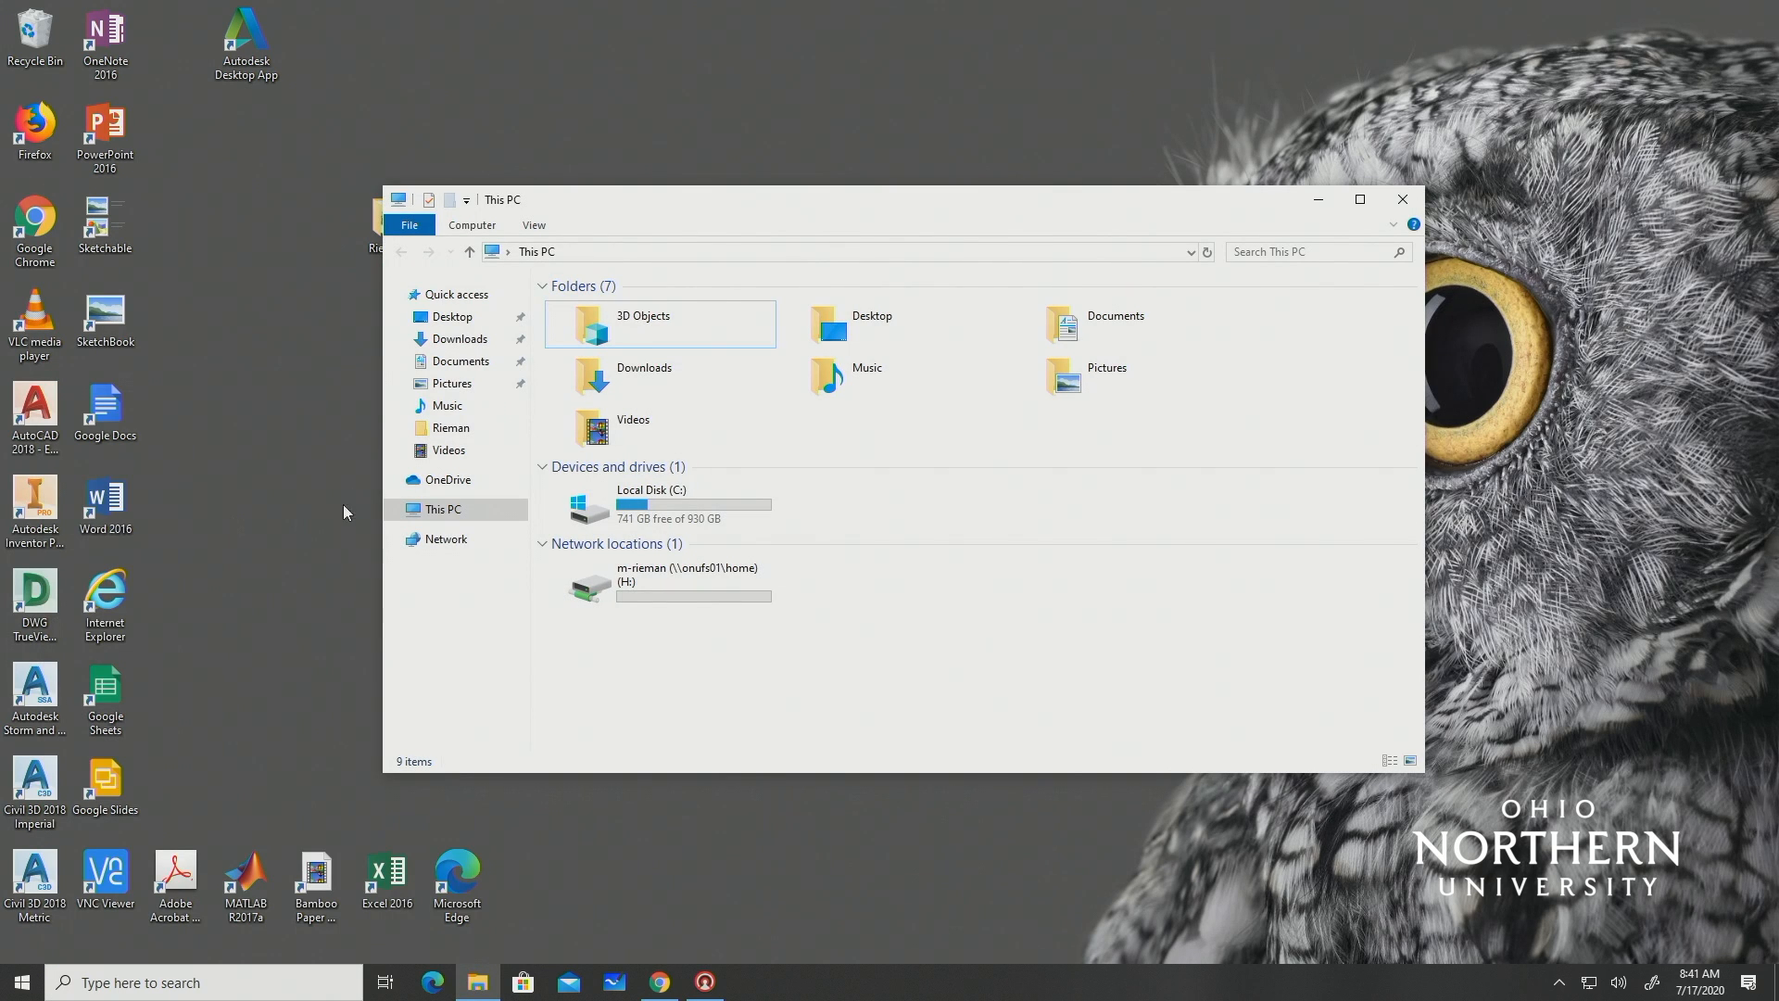
left_click(470, 225)
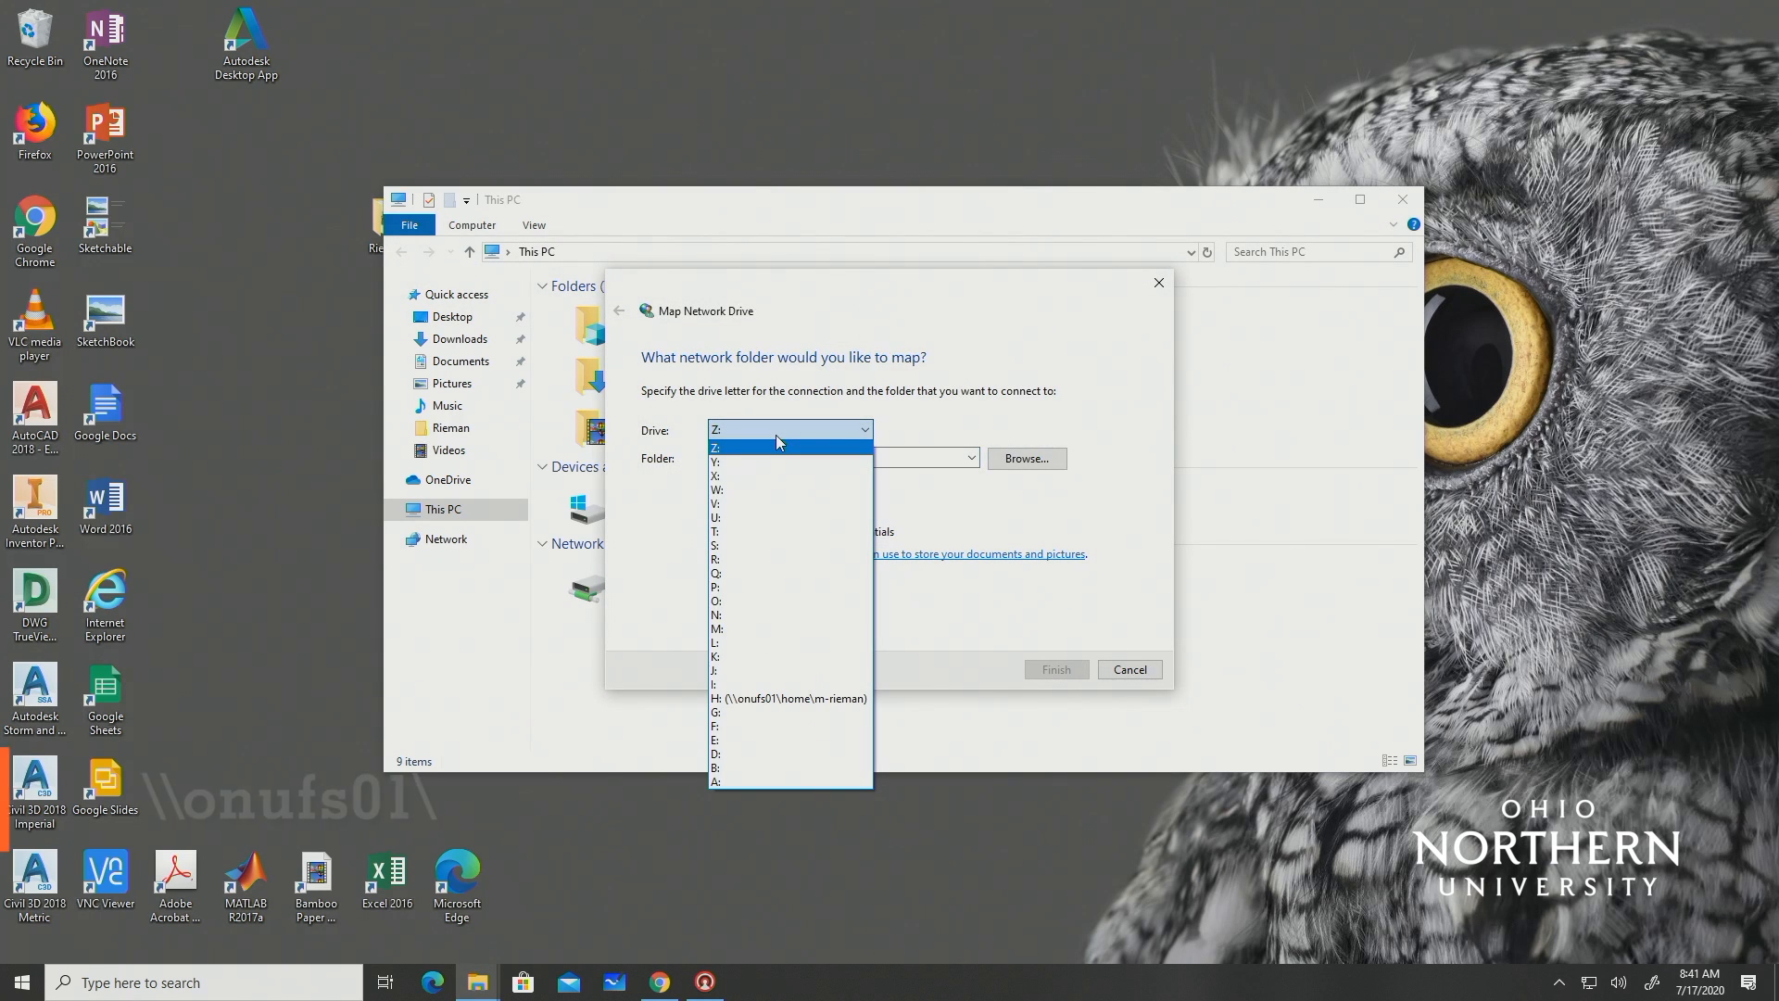
- Map drive P: to \\onufs01\public with different credentials and finish the wizard
left_click(716, 572)
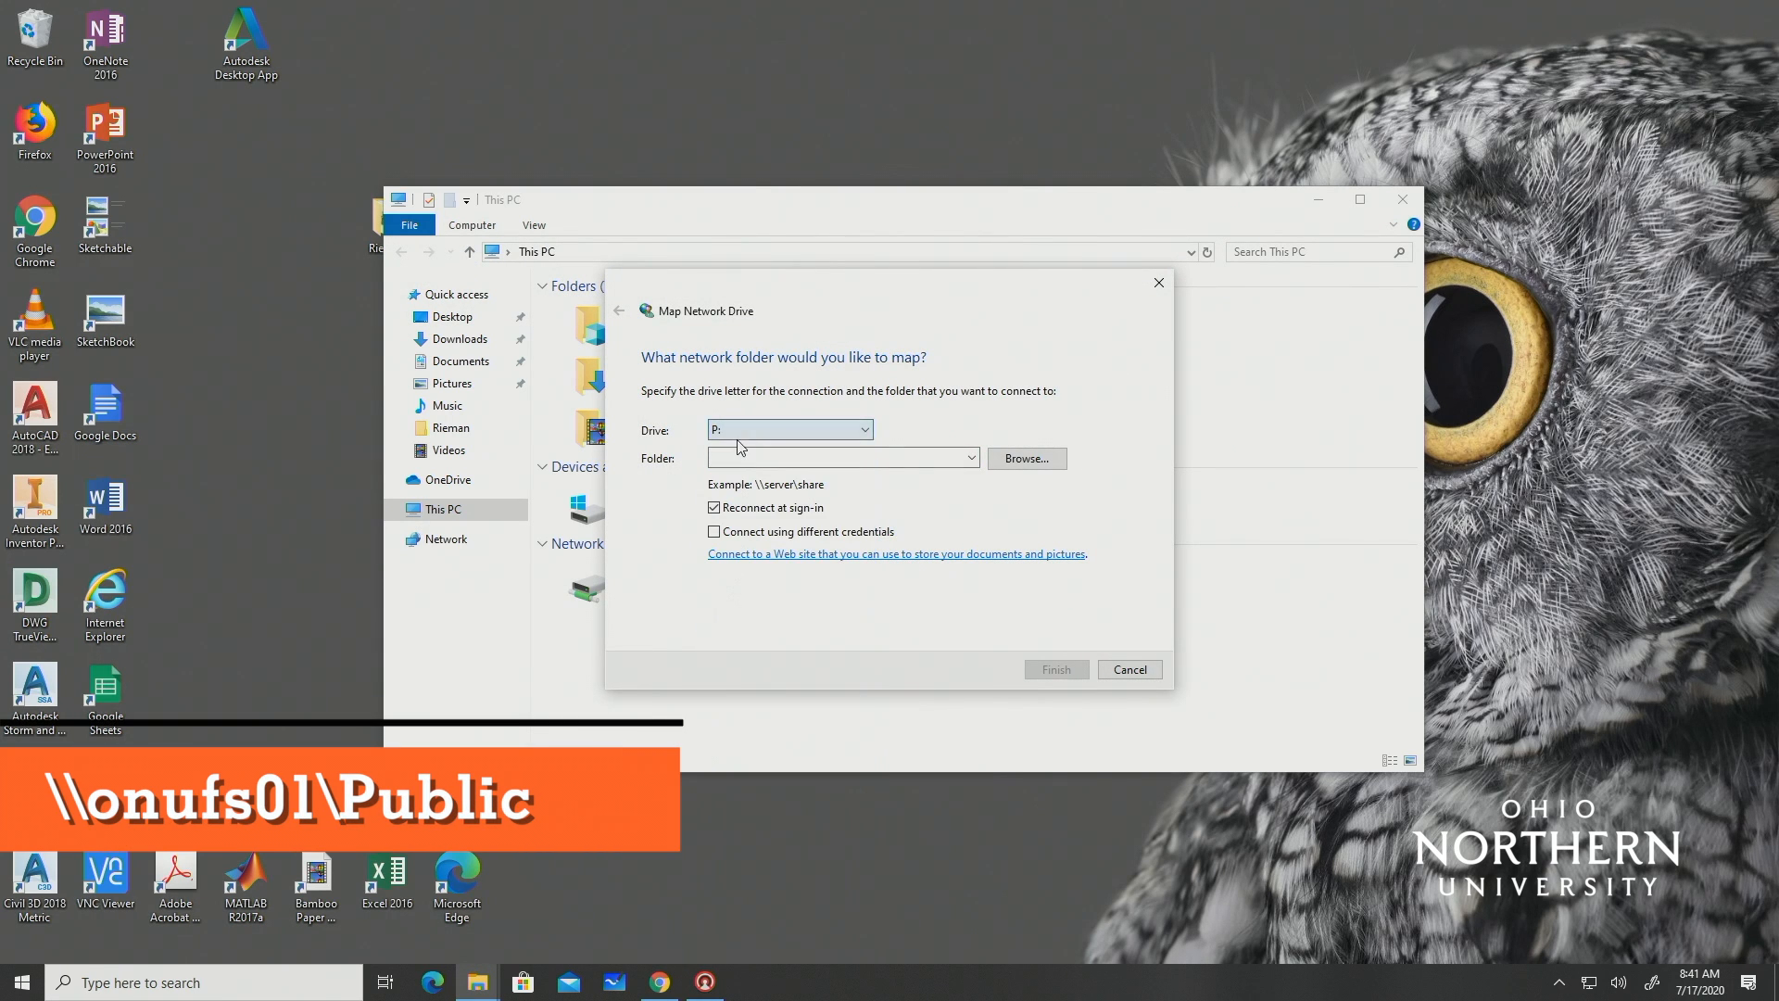
type("\\\\onufs01\\public")
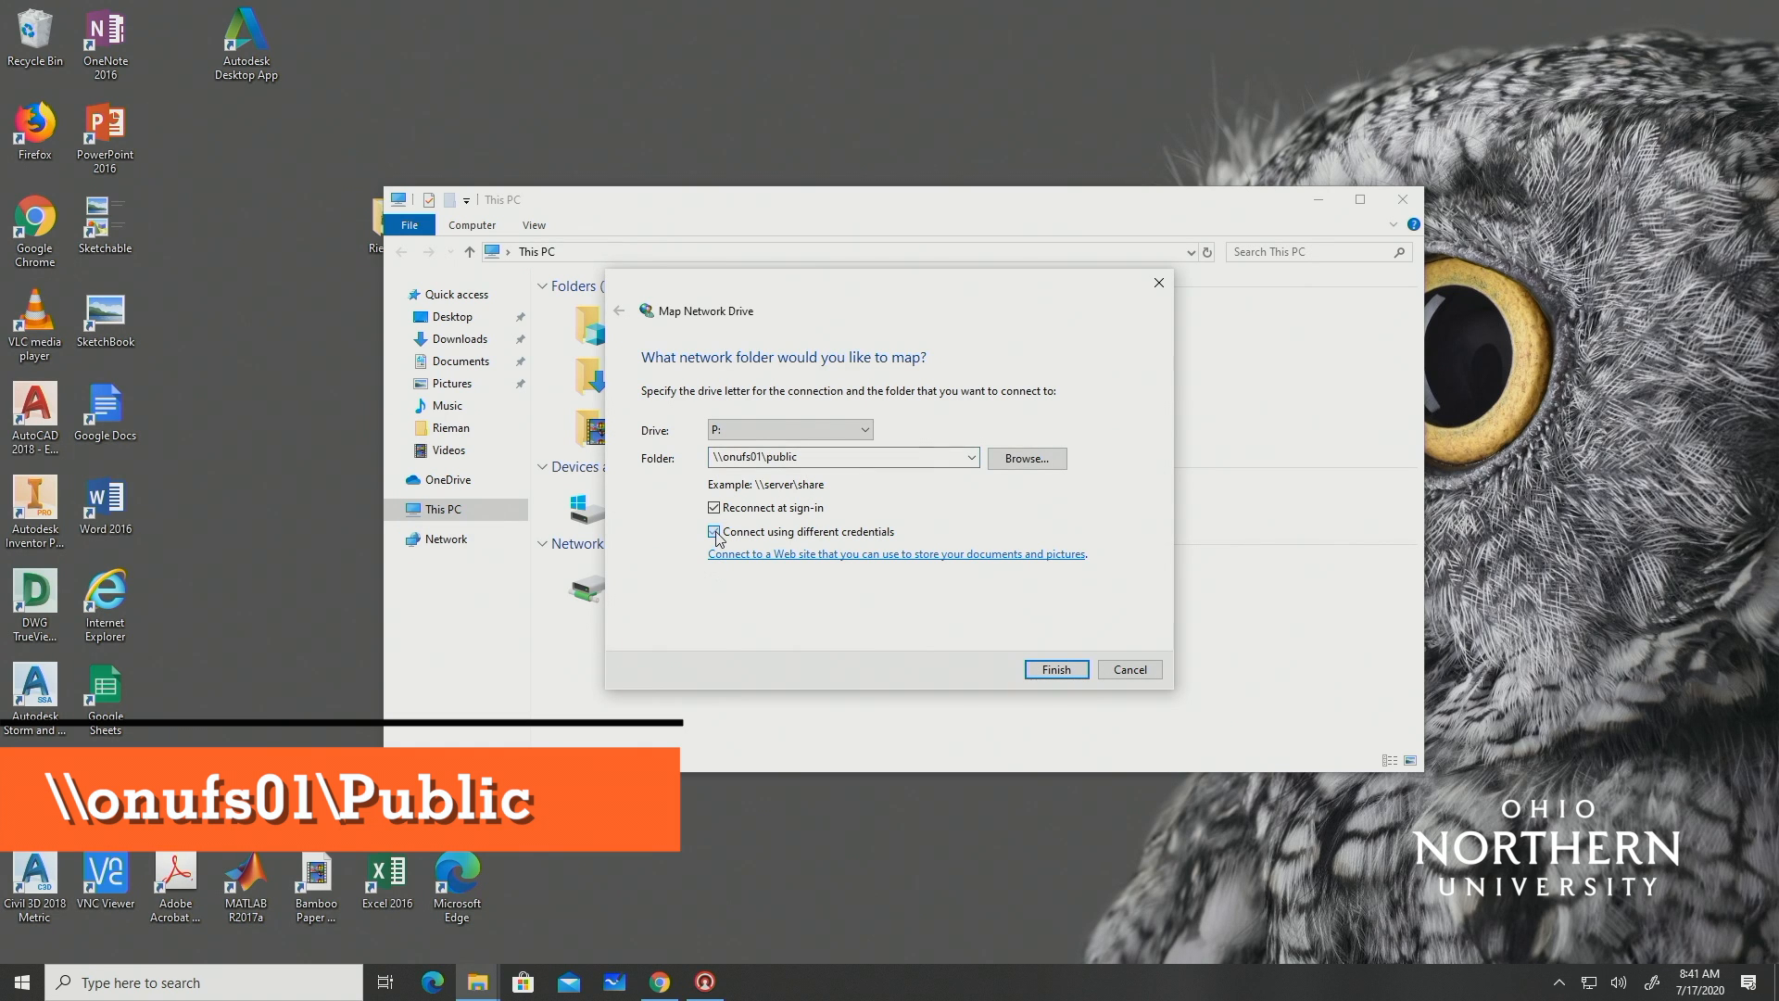
left_click(1055, 668)
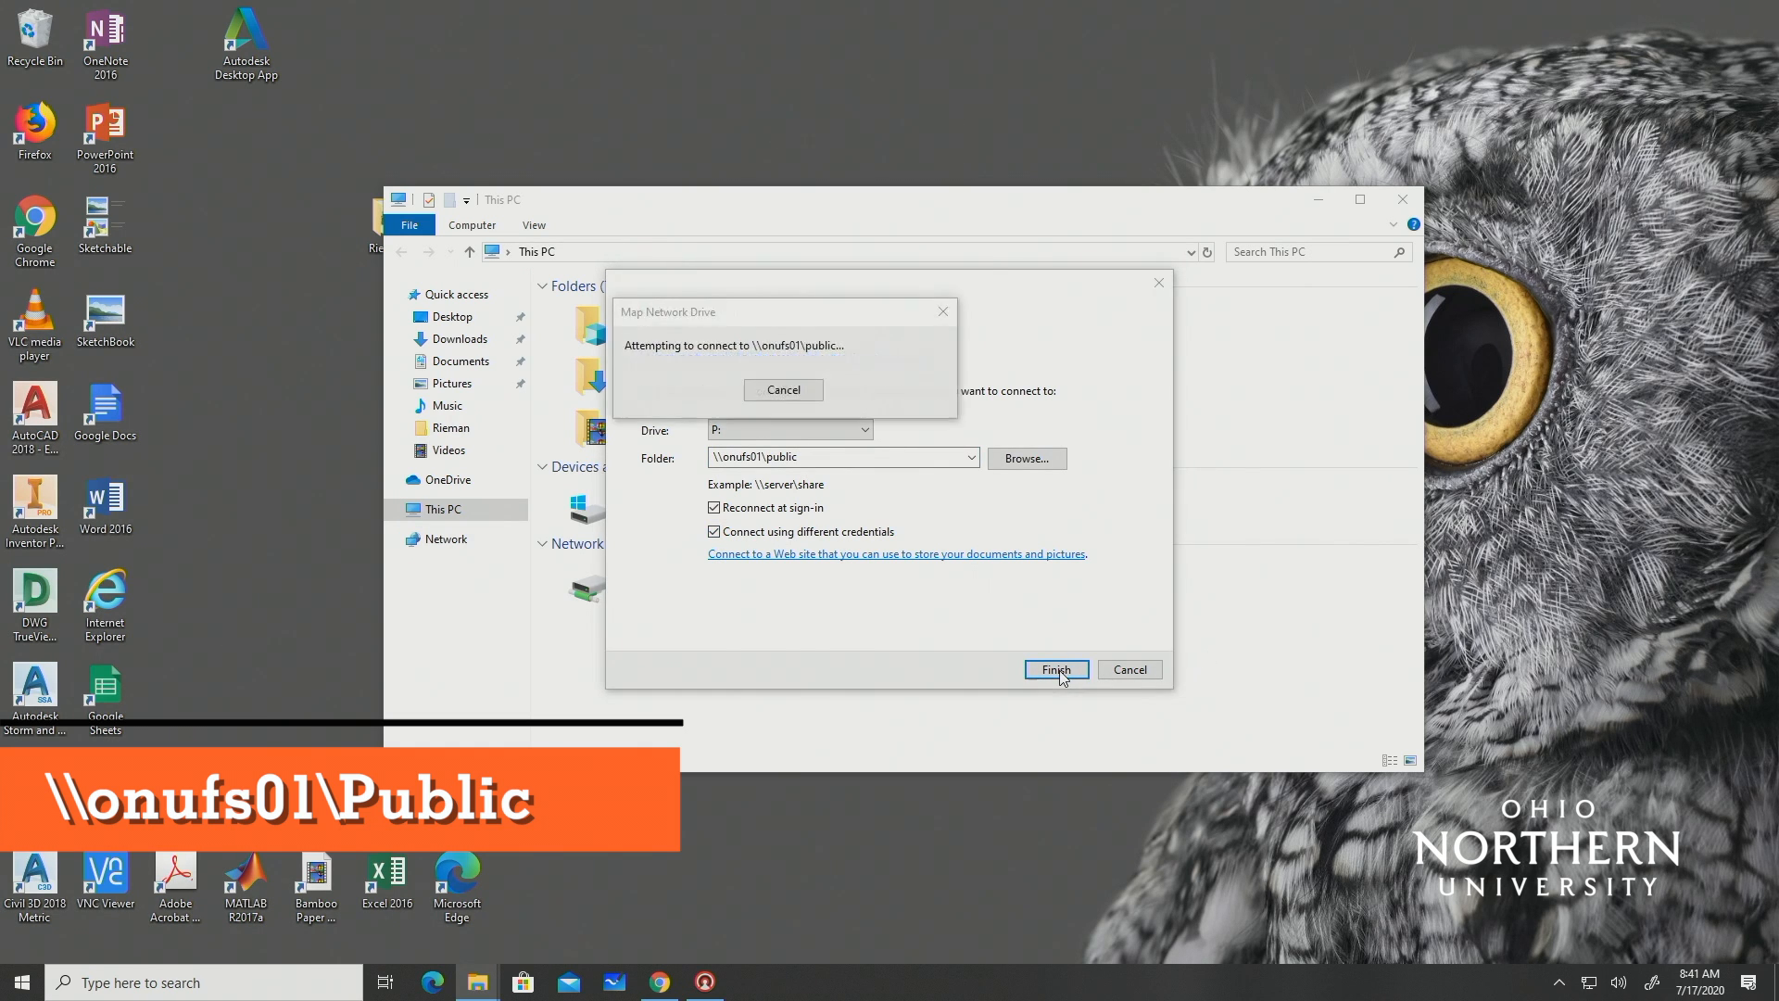
left_click(1055, 669)
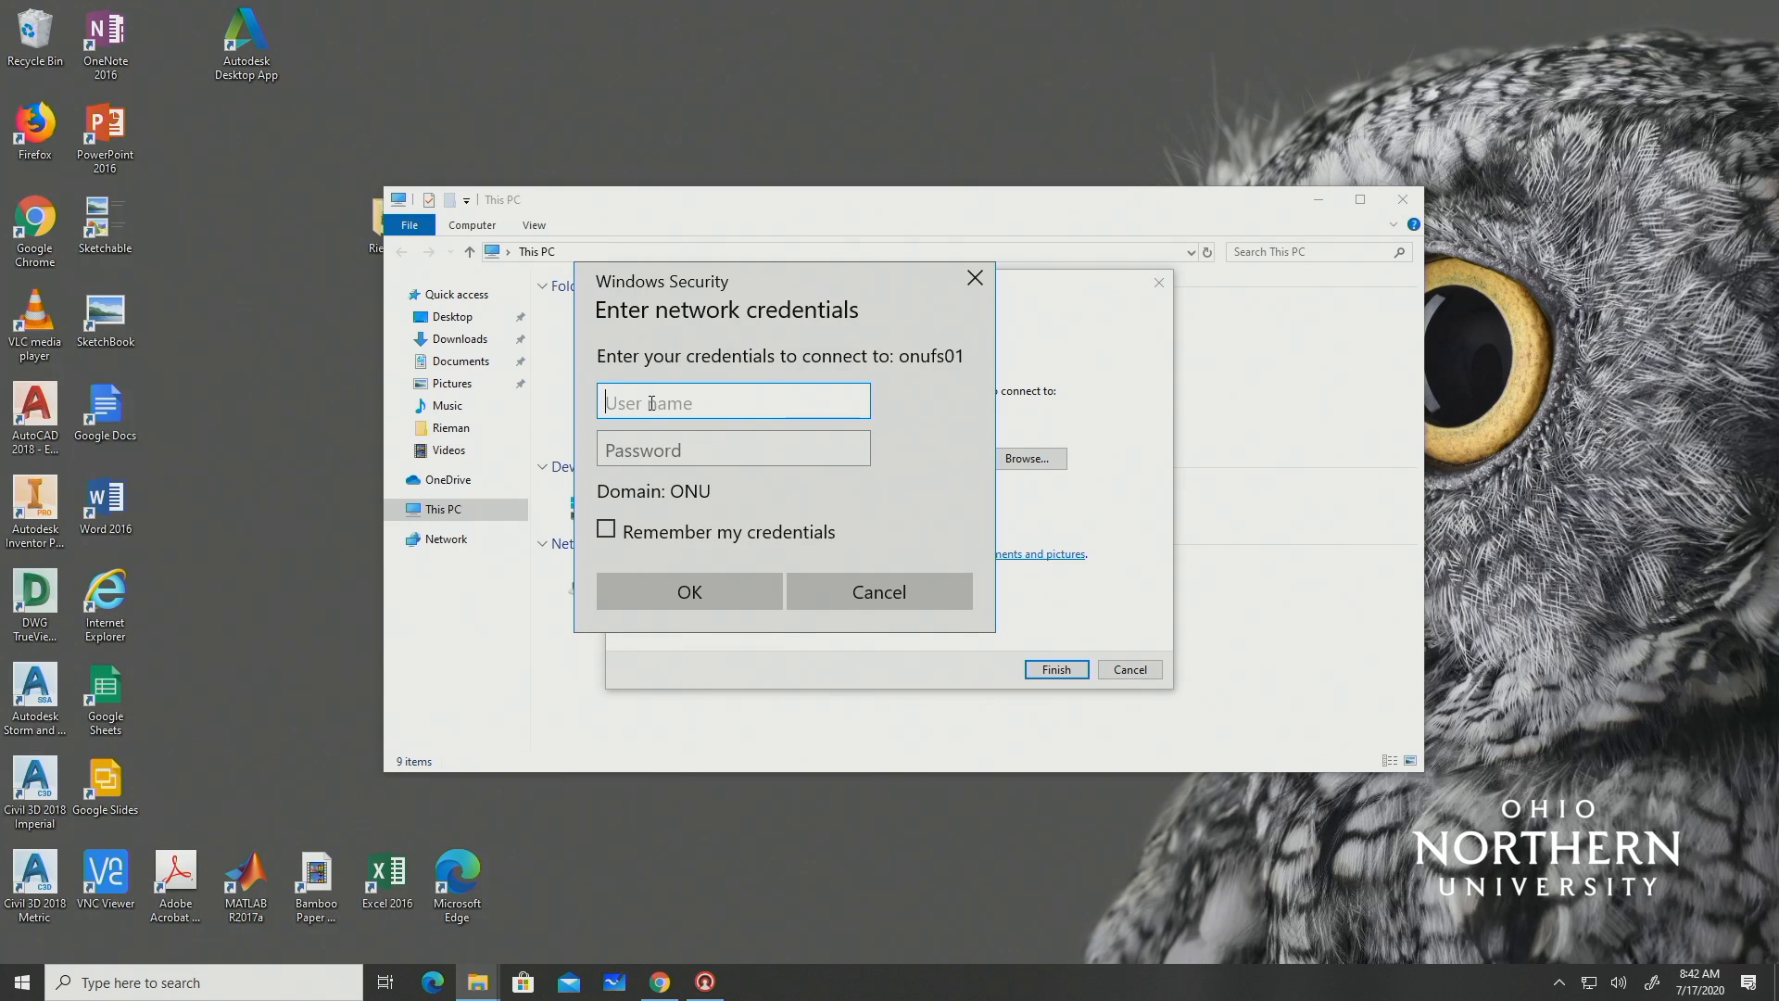
- Sign in as onu\ user with Remember my credentials unticked, then scroll the P: folder list
type("onu\\")
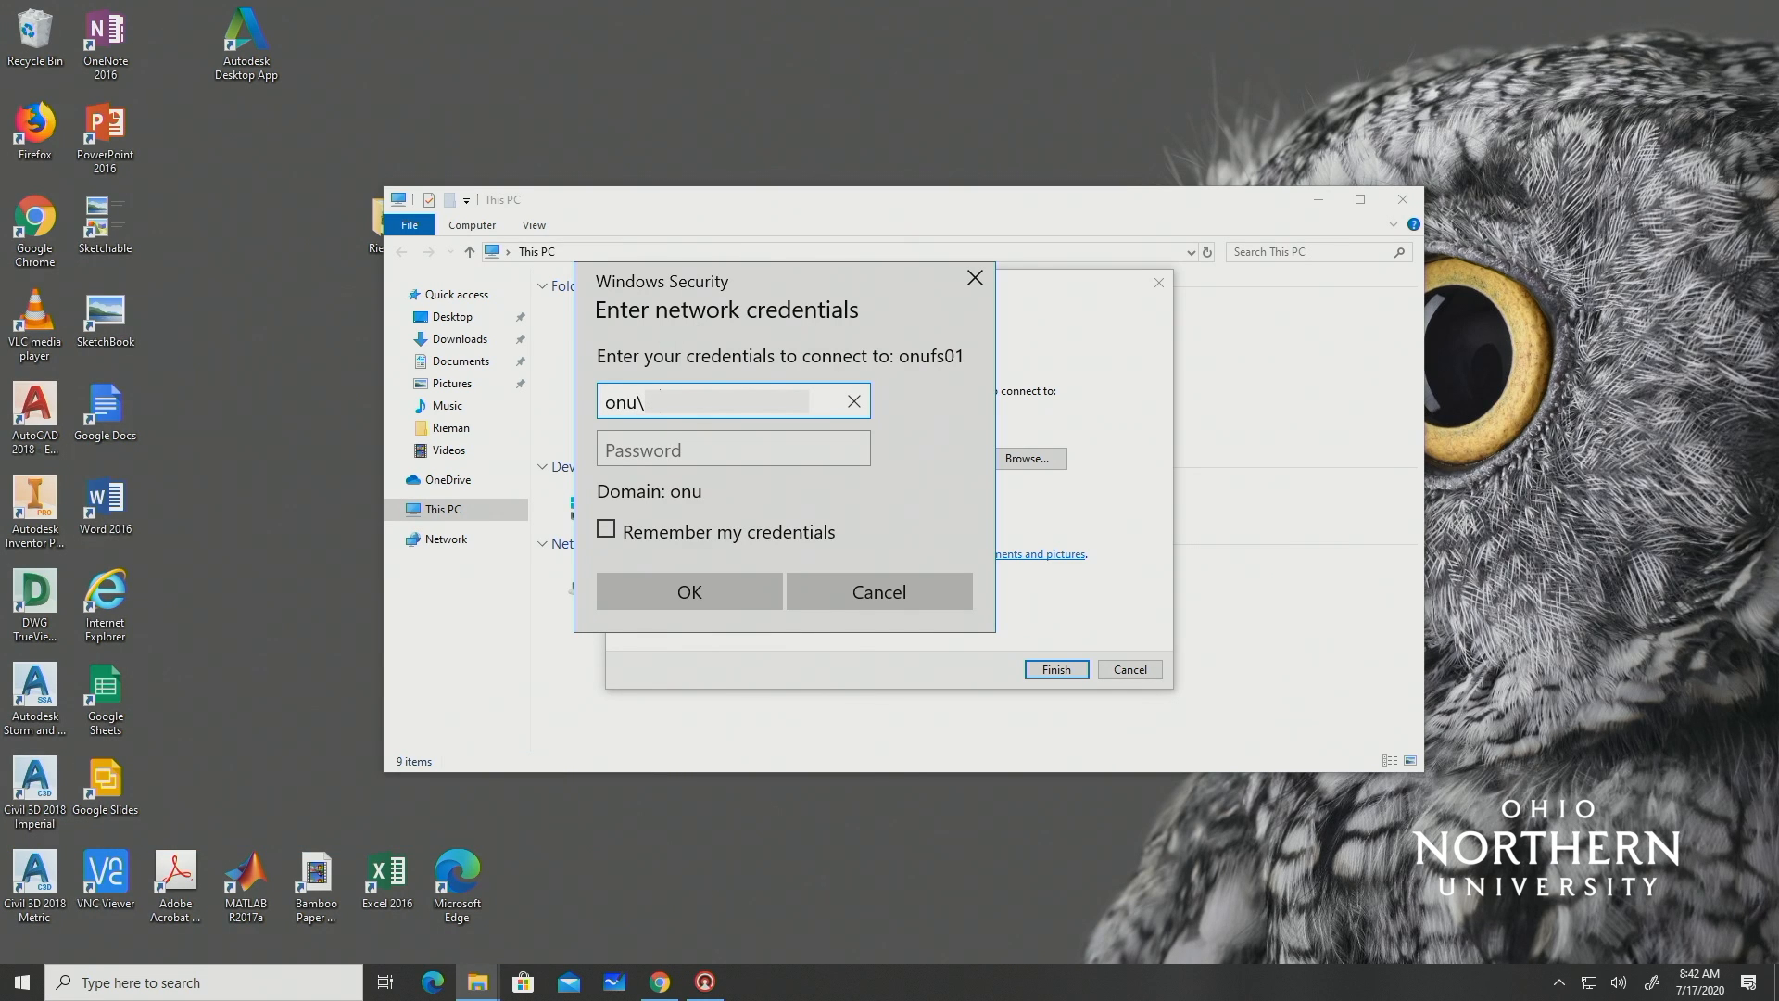
left_click(732, 447)
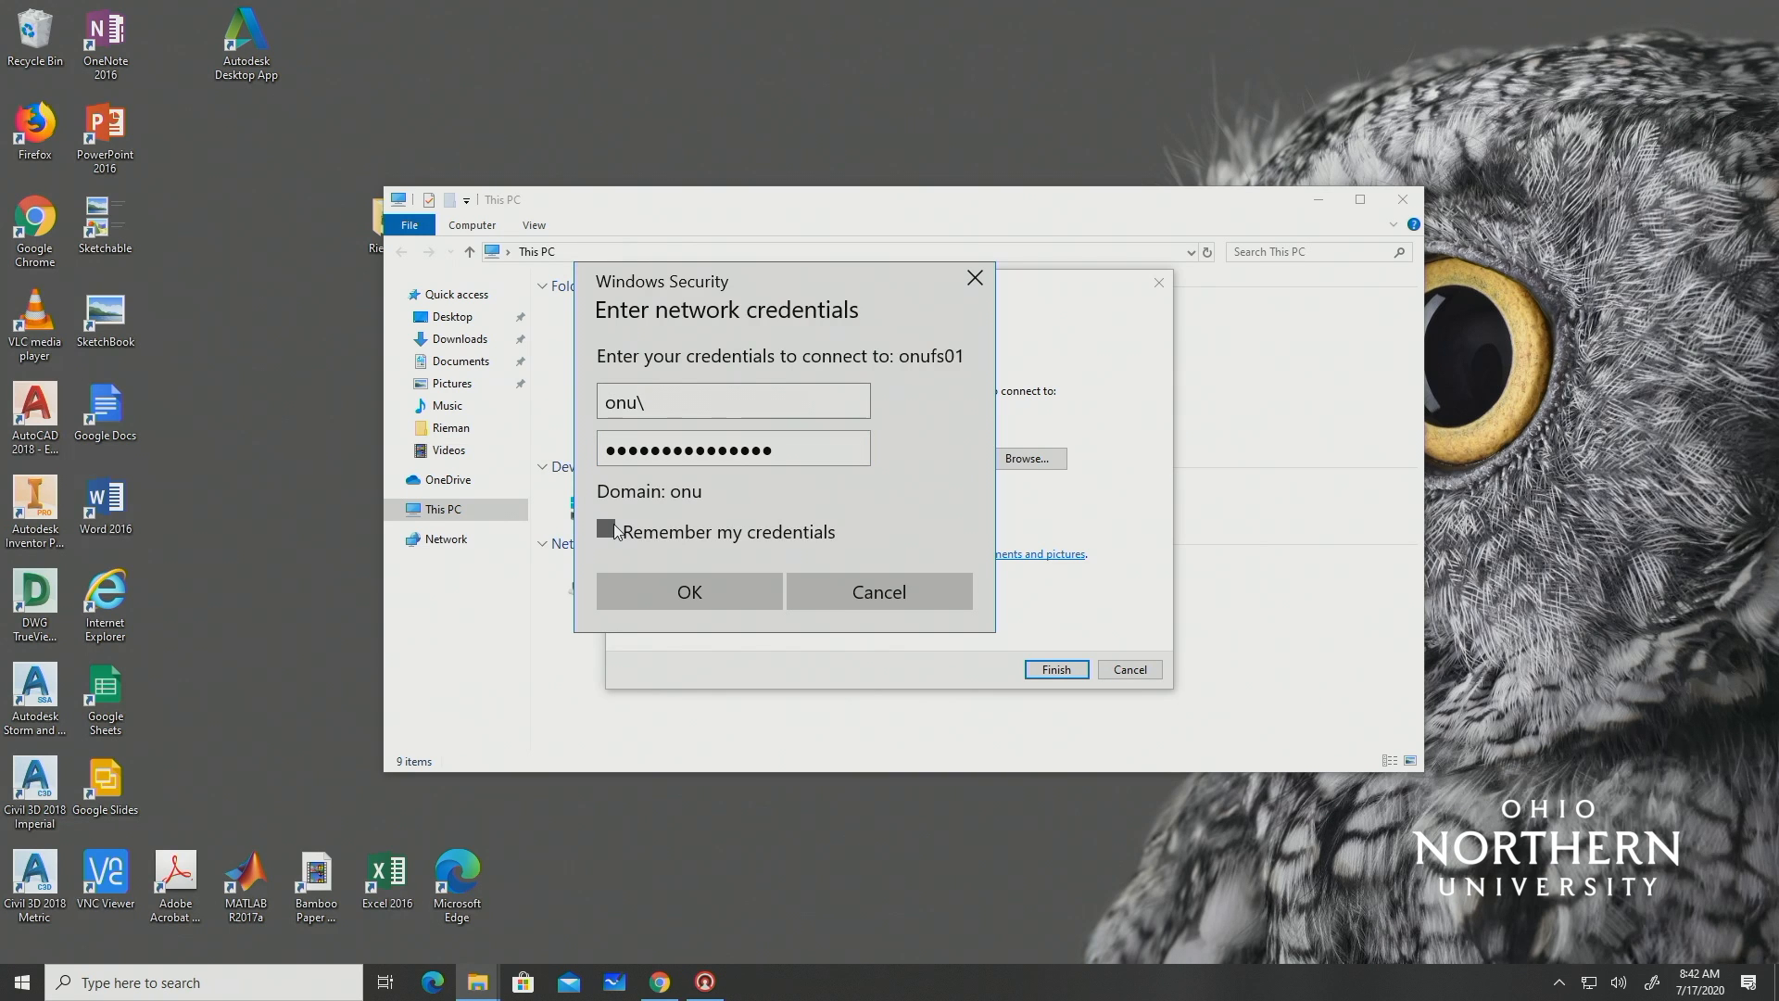
left_click(607, 531)
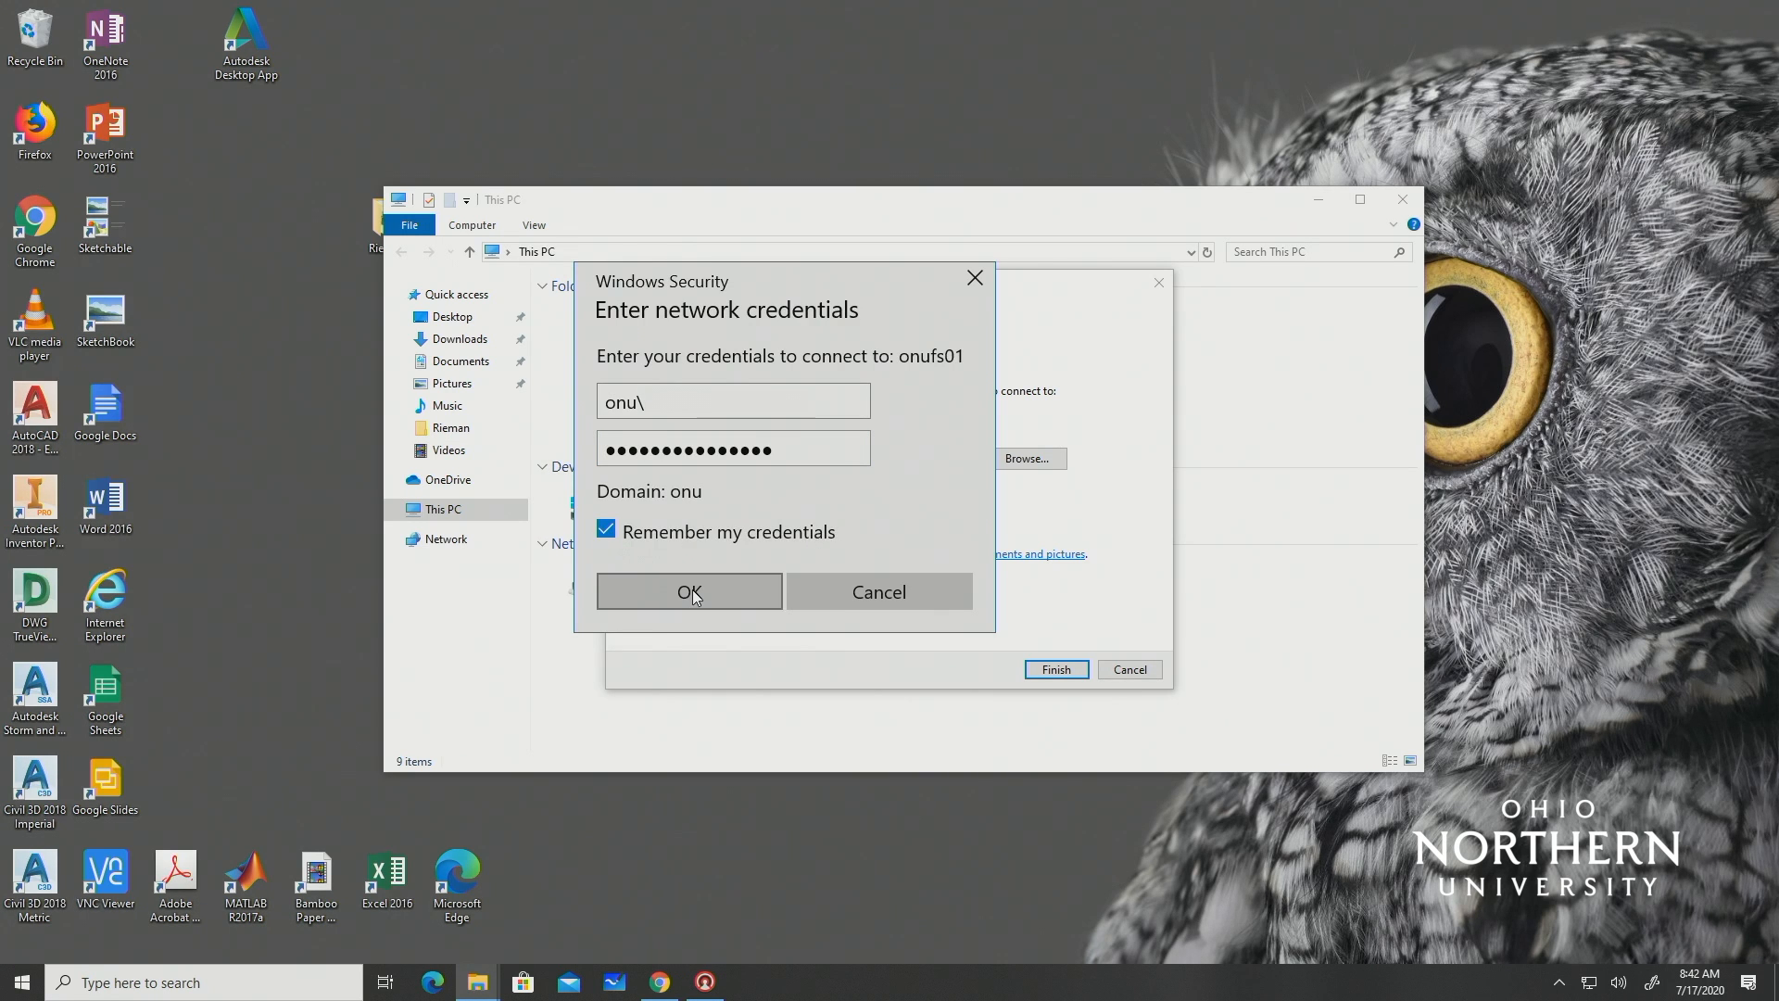
left_click(607, 531)
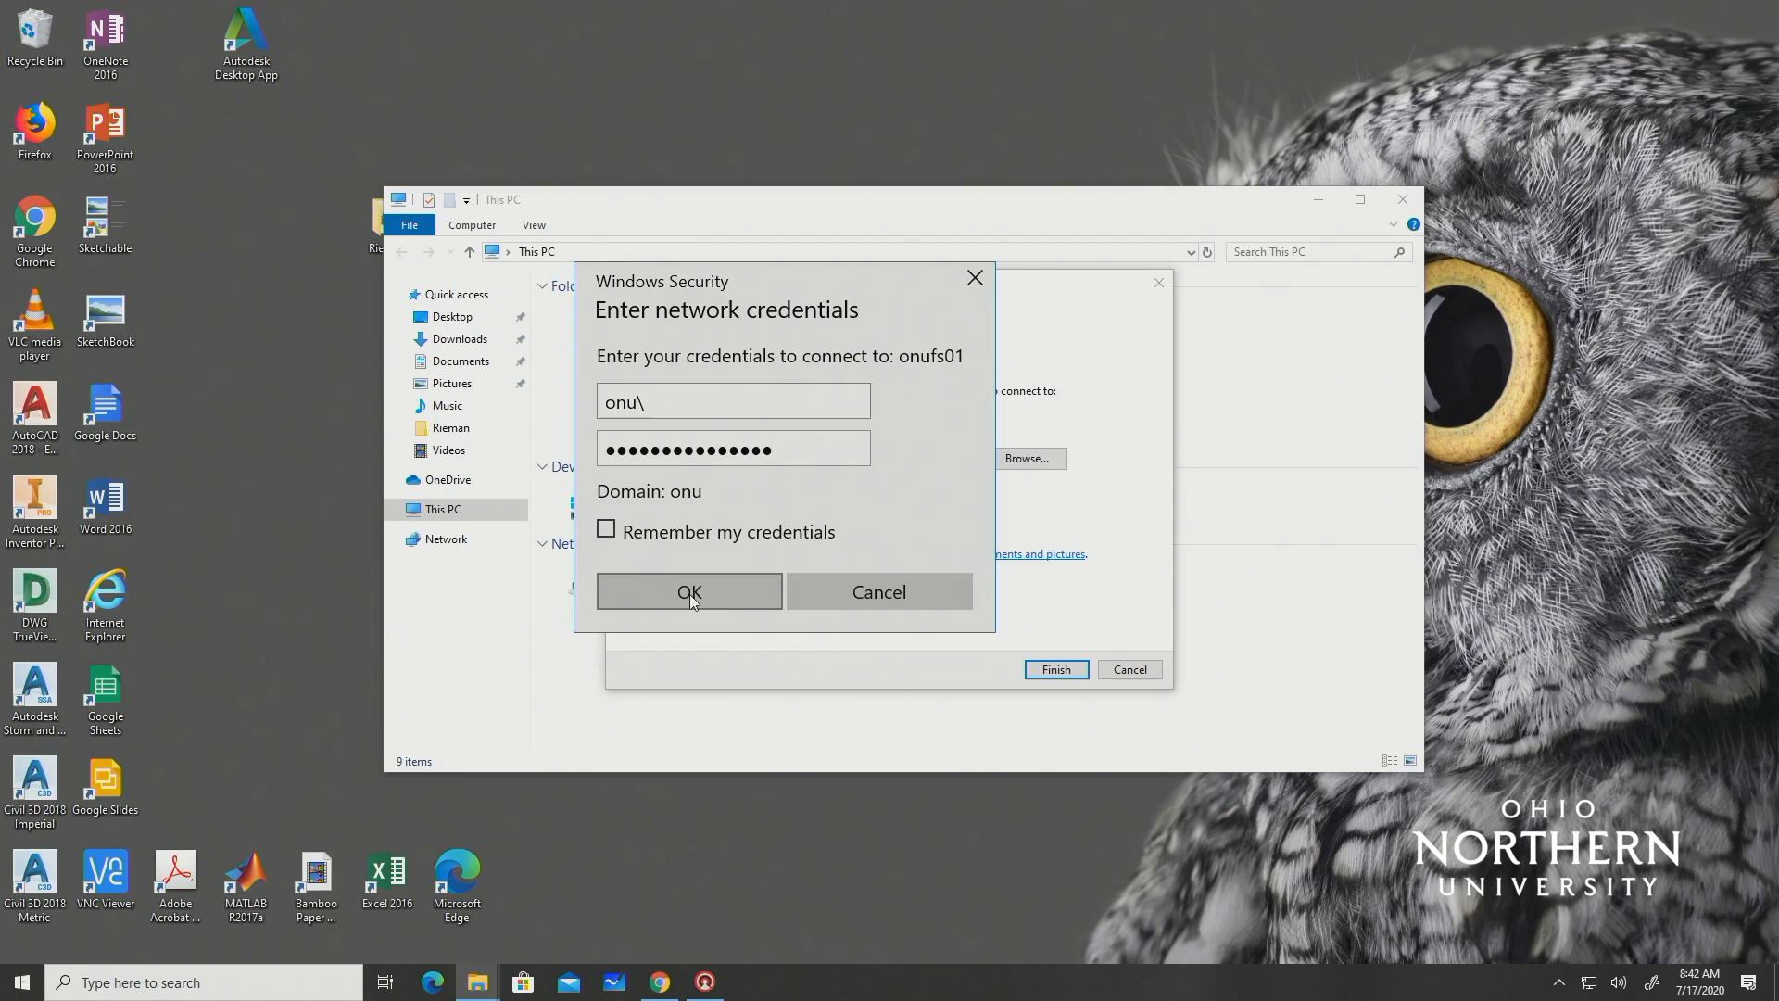
left_click(689, 592)
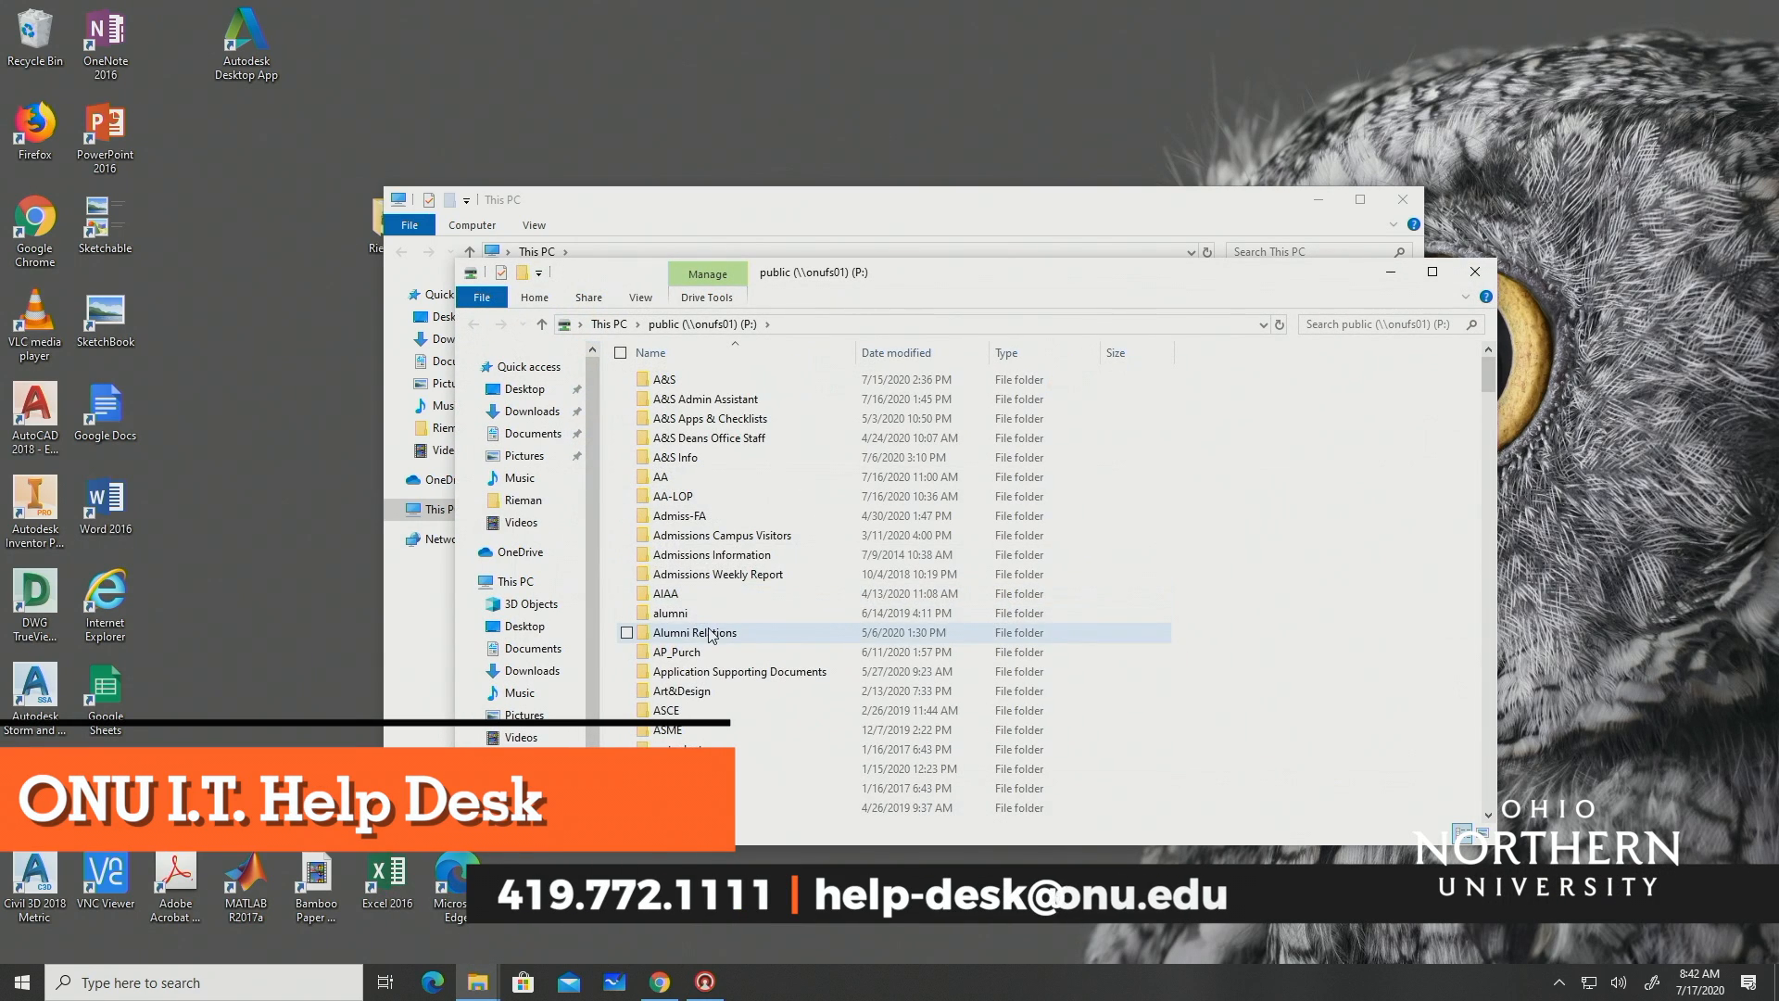
scroll("down", 3)
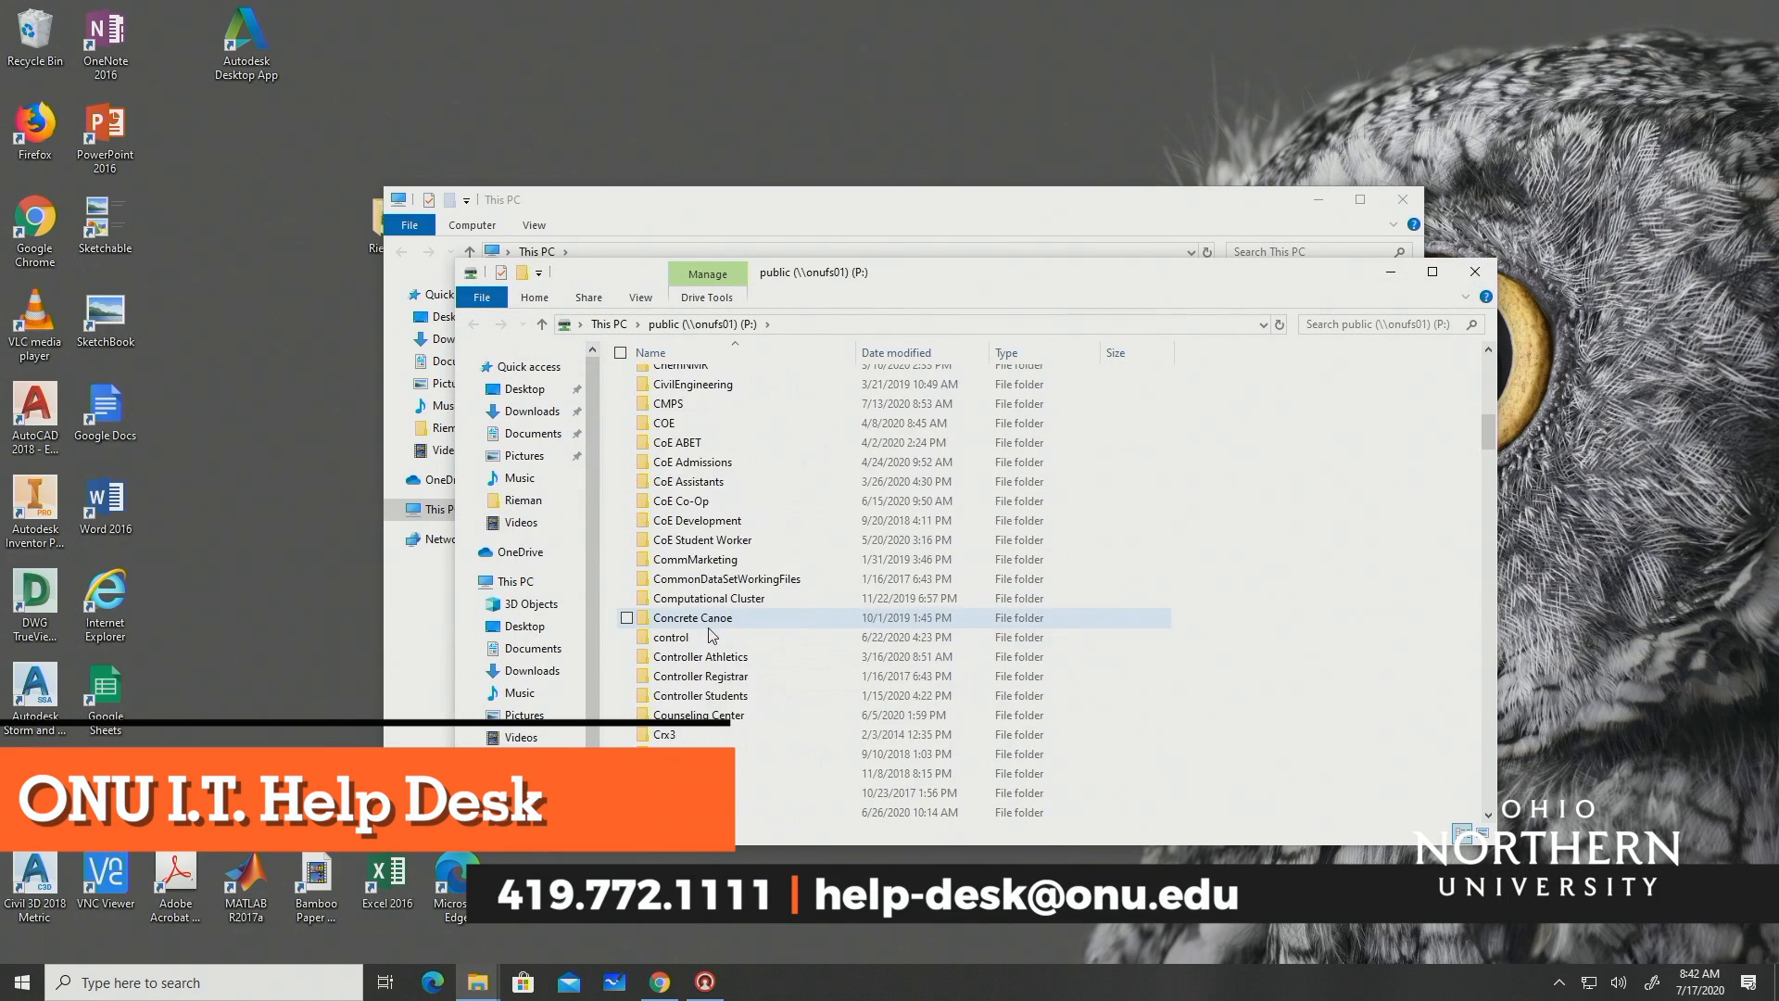